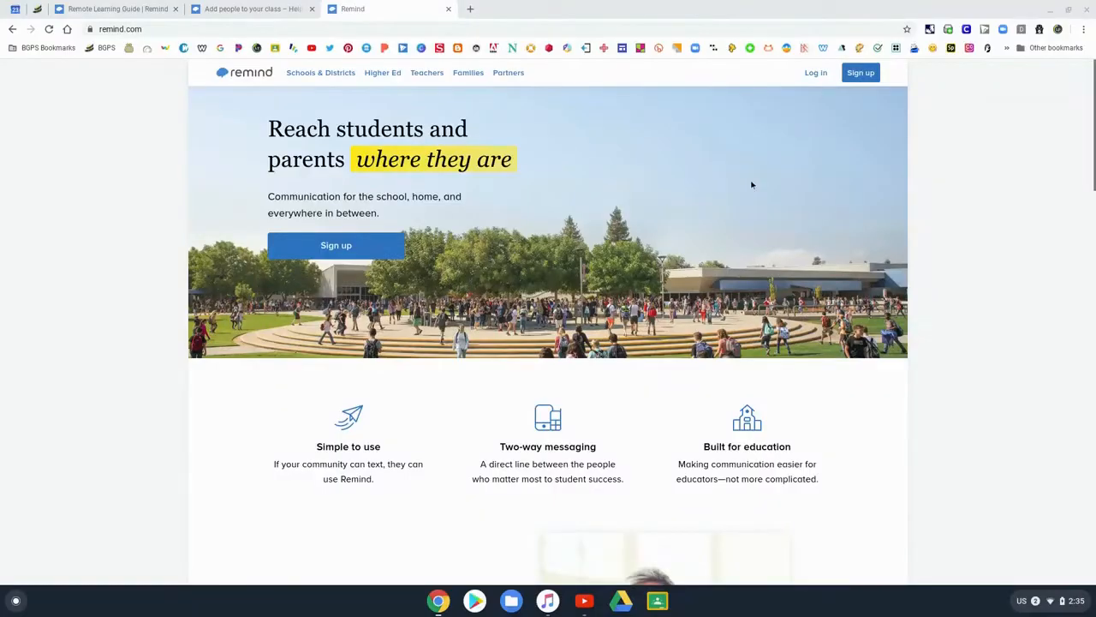
Scroll down through the remind.com homepage and back up to look it over.
scroll("down", 3)
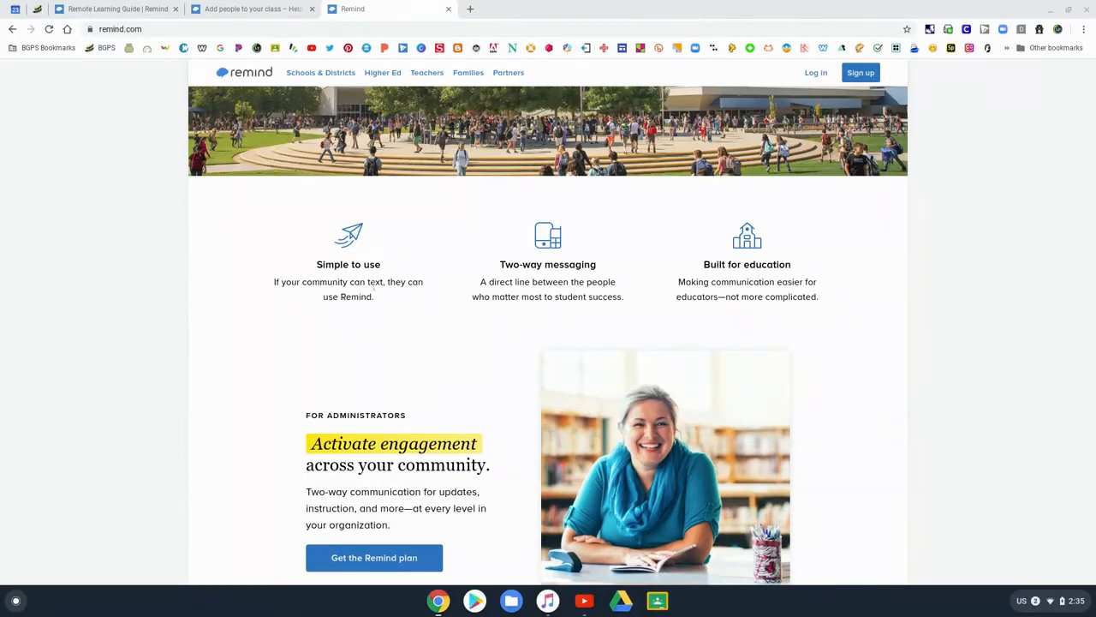
mouse_move(851, 328)
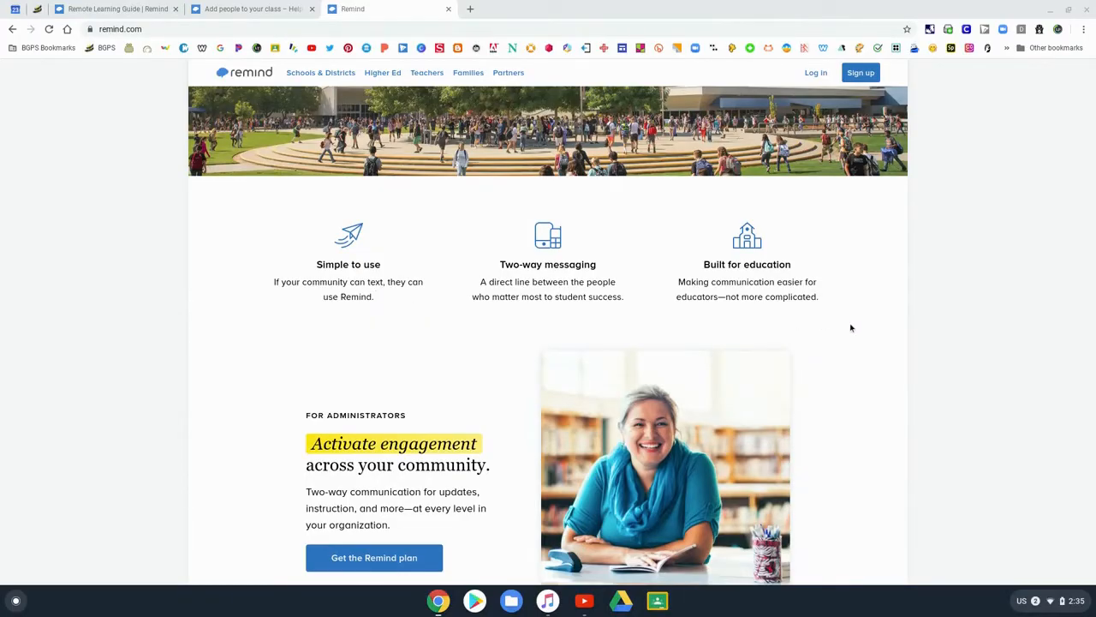
scroll("down", 3)
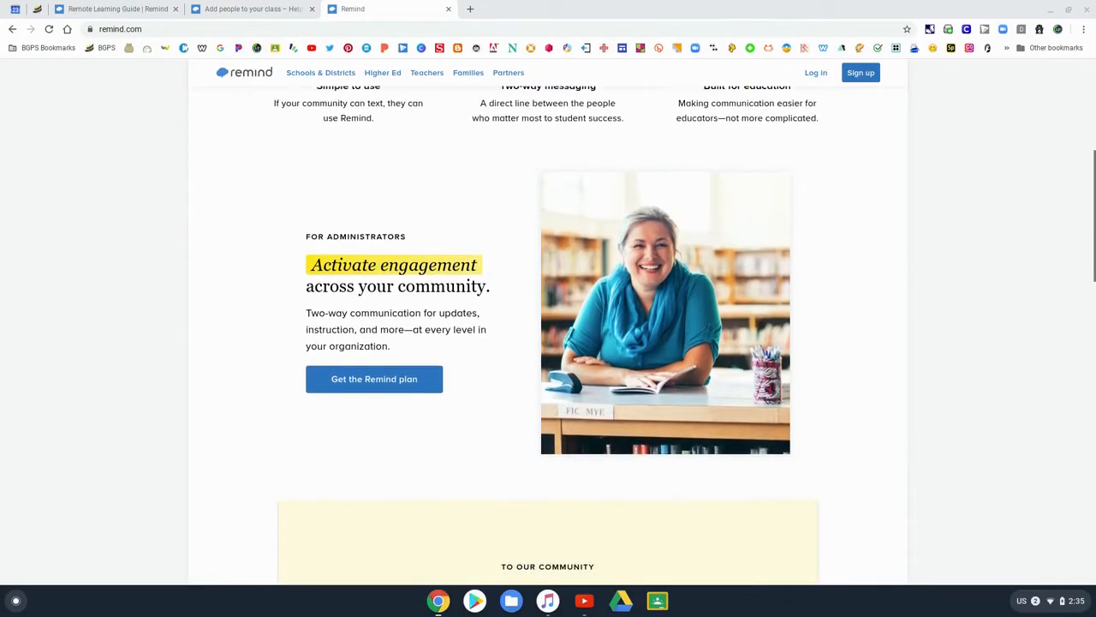
scroll("down", 3)
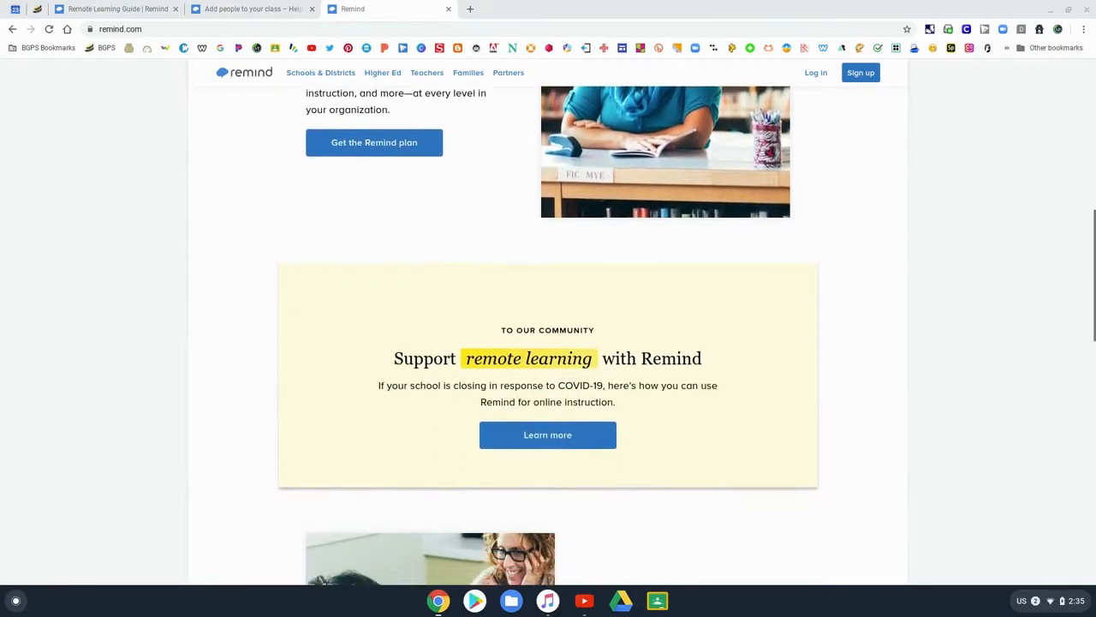
scroll("down", 3)
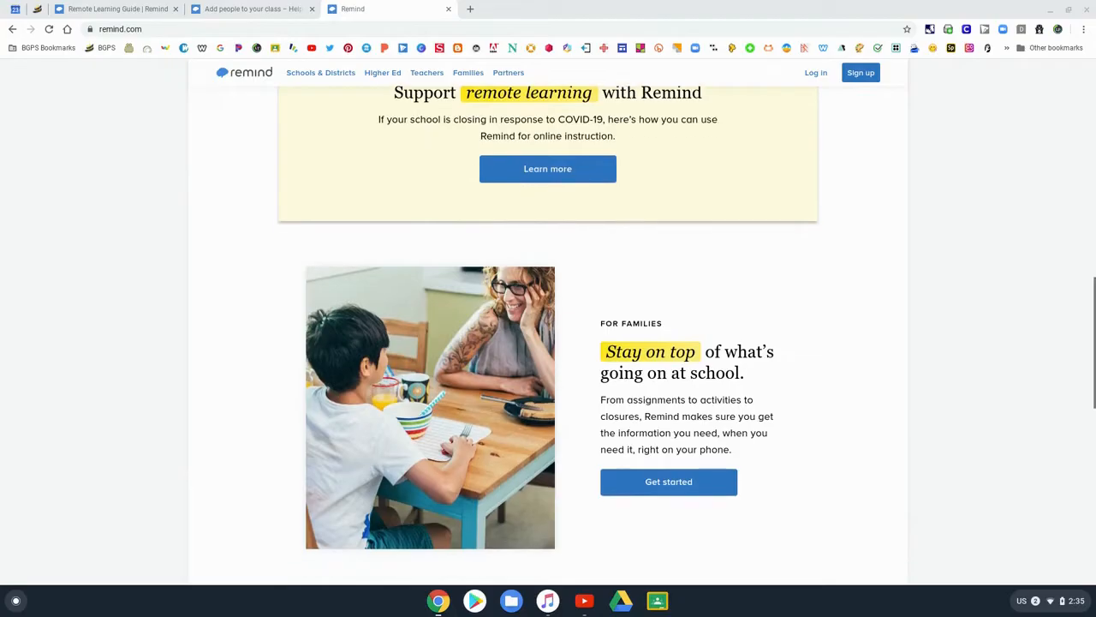
scroll("down", 3)
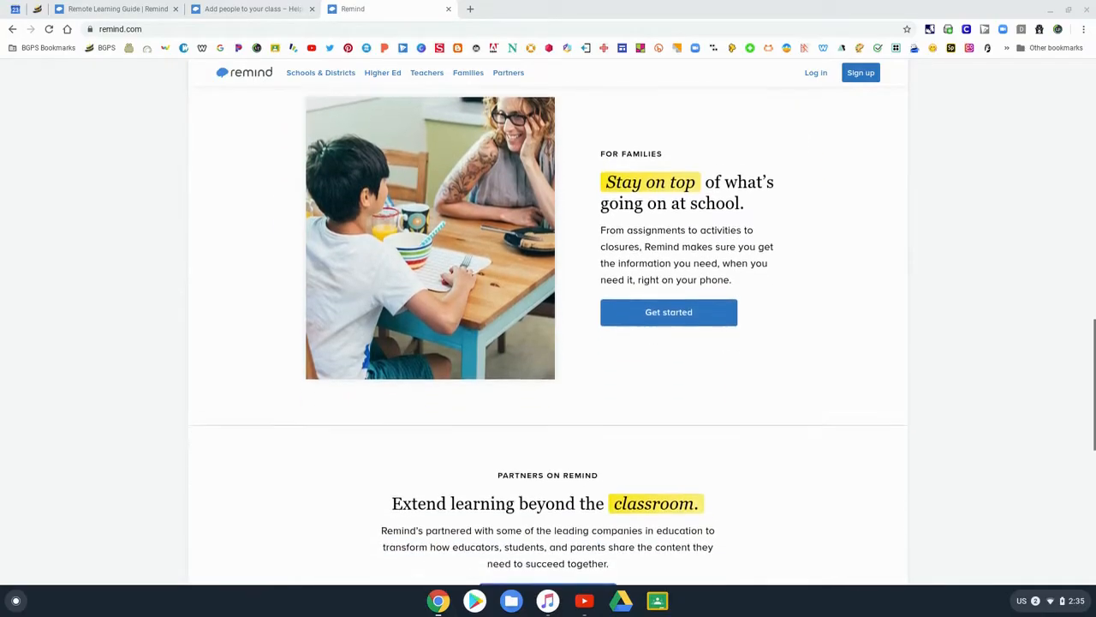
scroll("down", 3)
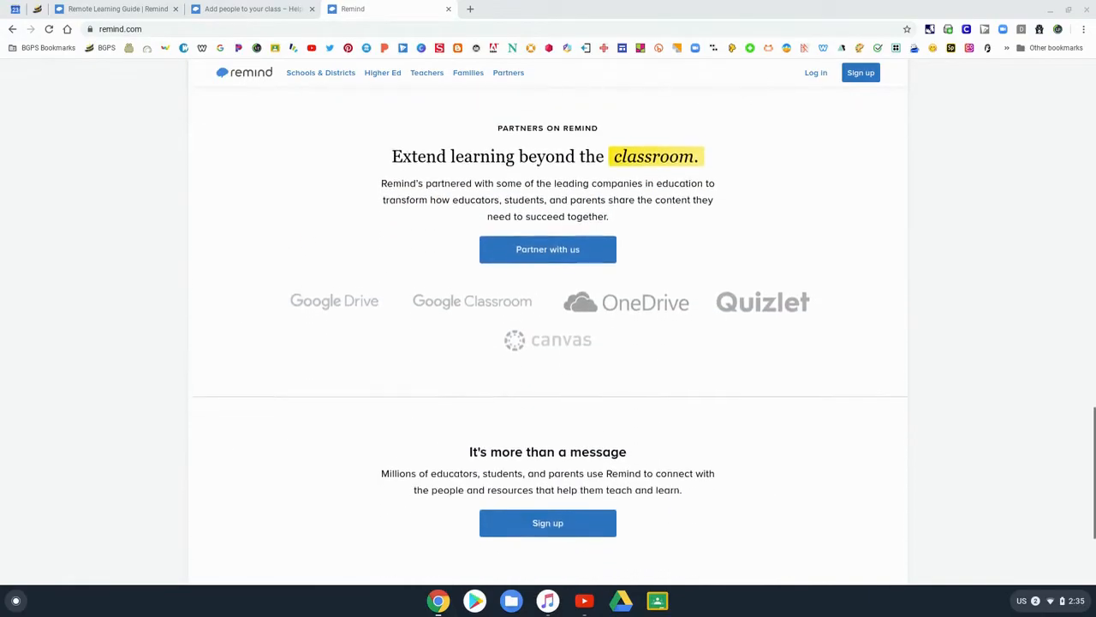
scroll("up", 3)
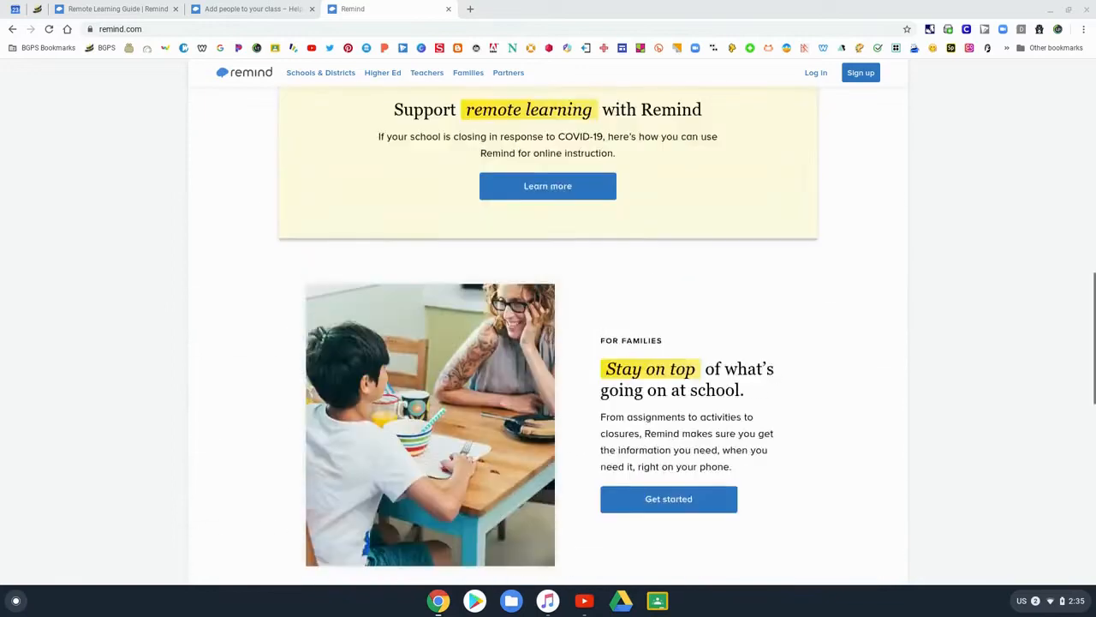
scroll("up", 3)
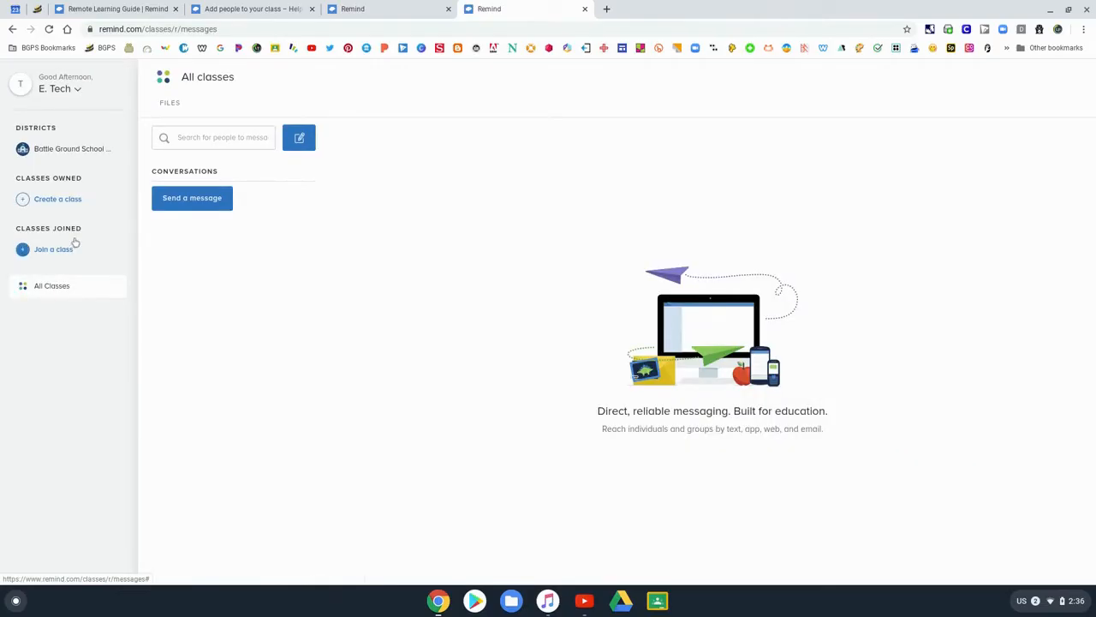
Create a class named 'Demo Class', keeping the default class code bgedtech.
left_click(57, 199)
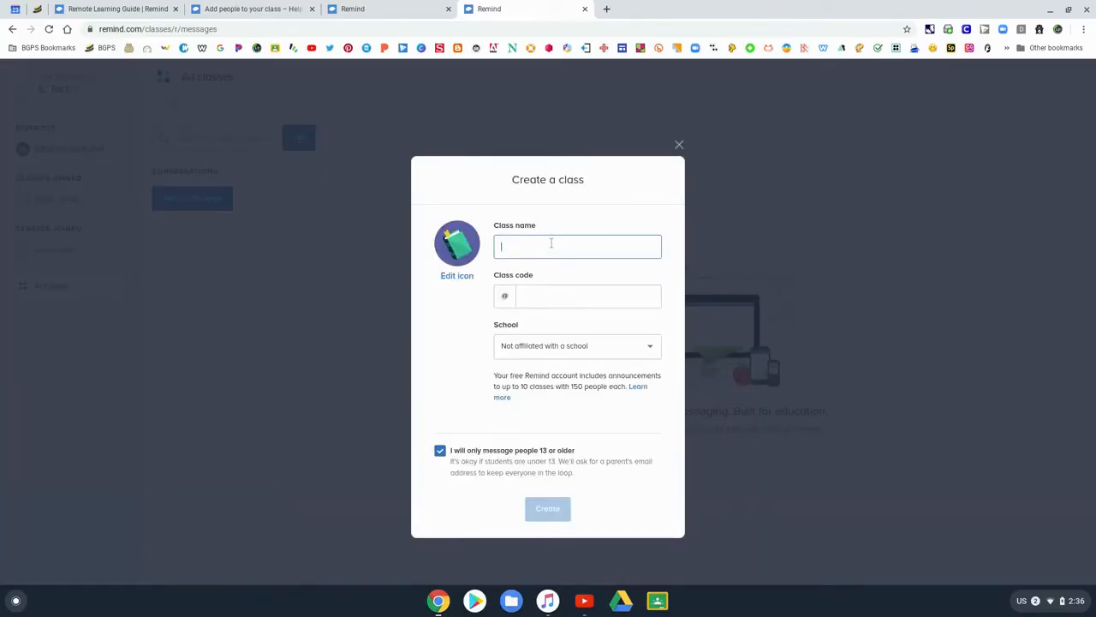
type("Demo Class")
left_click(588, 295)
type("bgpdtech")
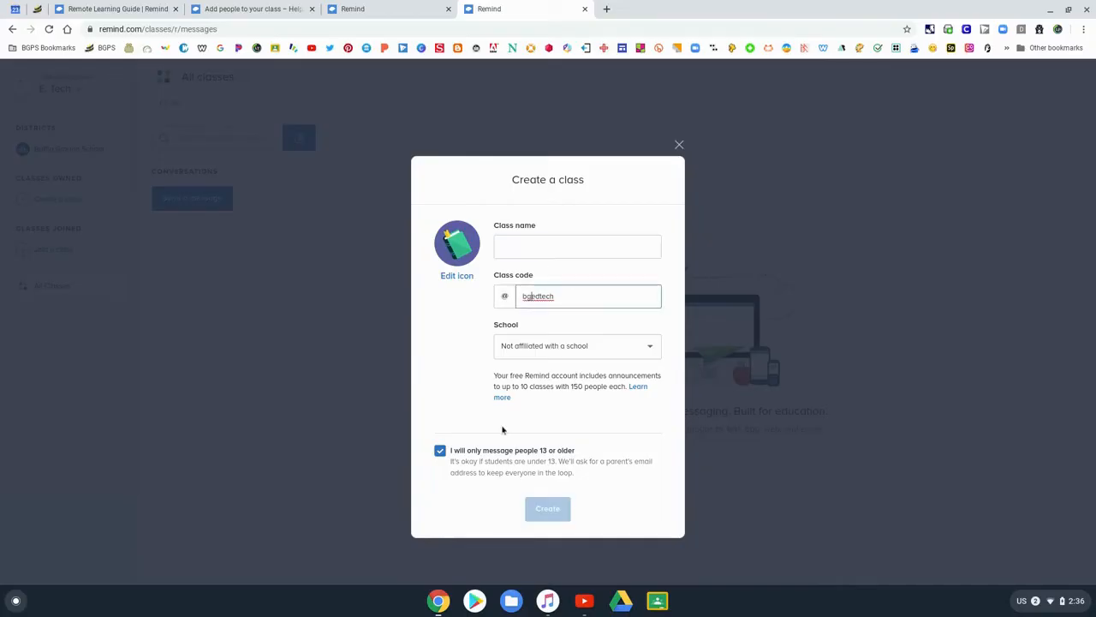
mouse_move(505, 492)
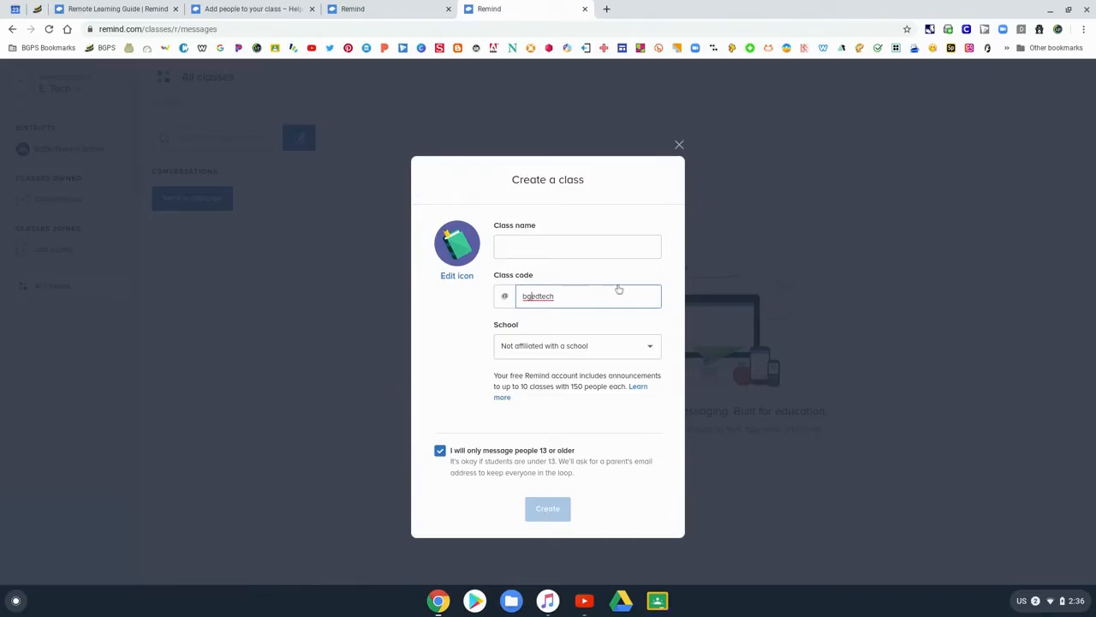
left_click(548, 508)
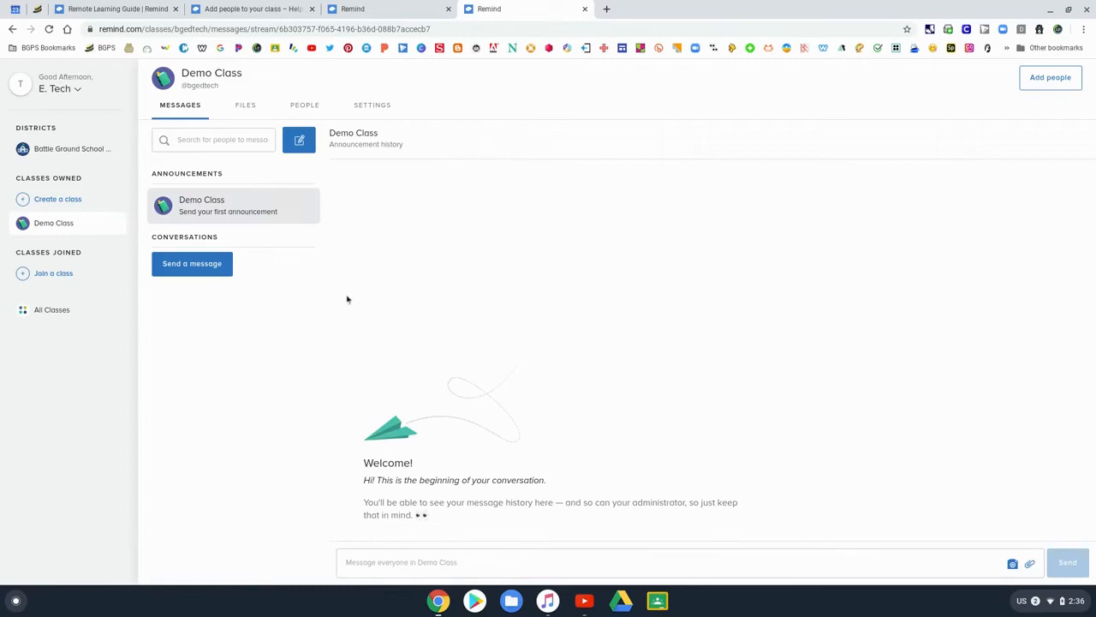
mouse_move(363, 183)
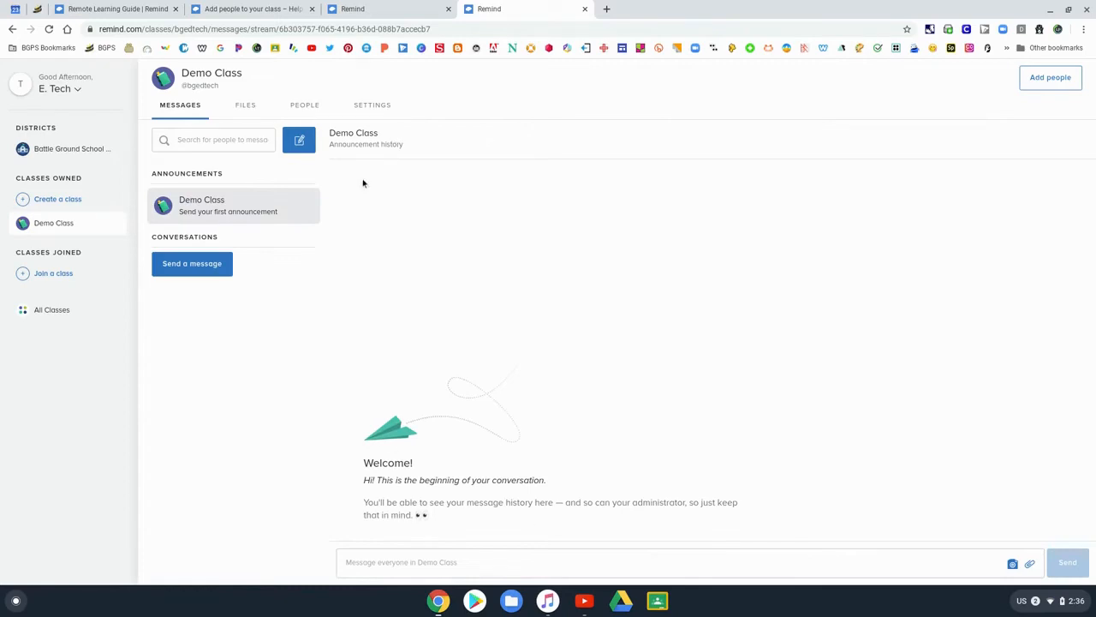
mouse_move(254, 282)
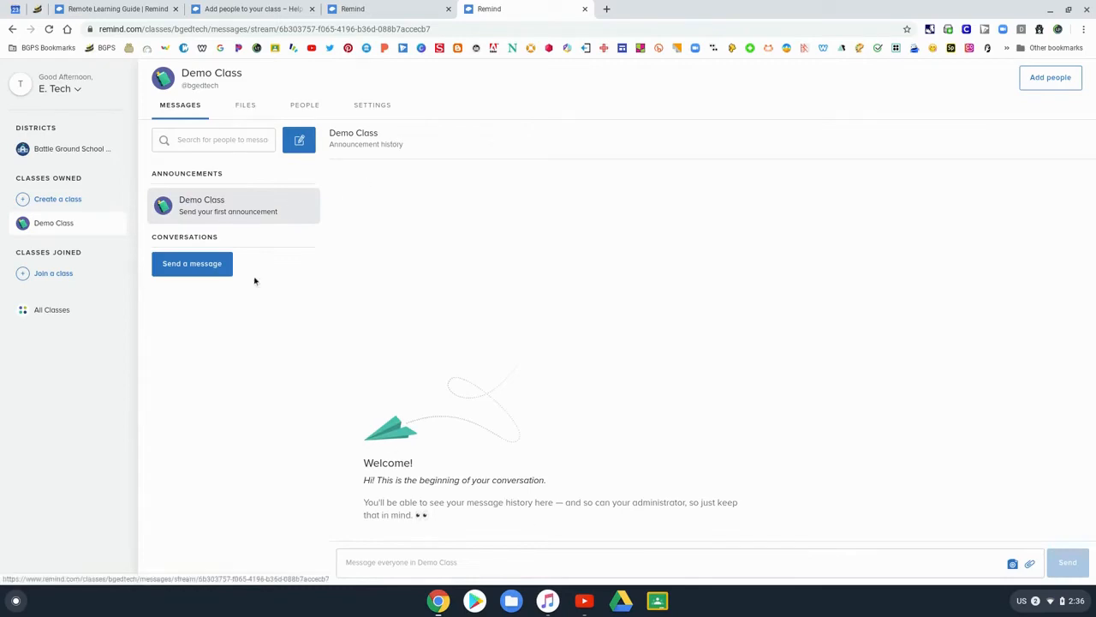
mouse_move(436, 493)
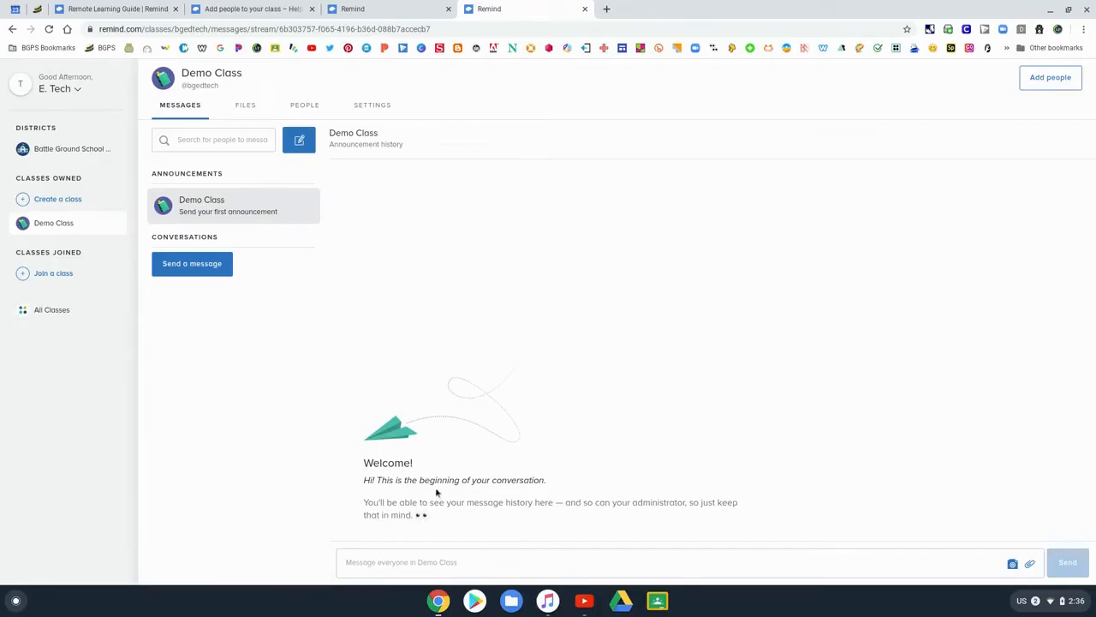
mouse_move(261, 224)
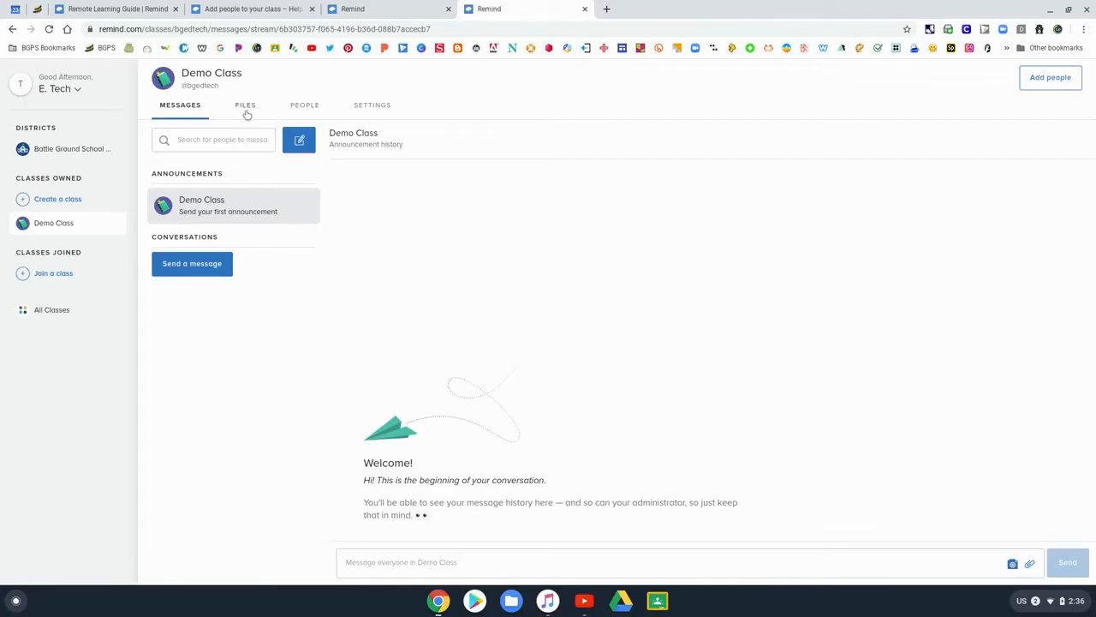
Switch to the FILES section of Demo Class.
left_click(245, 104)
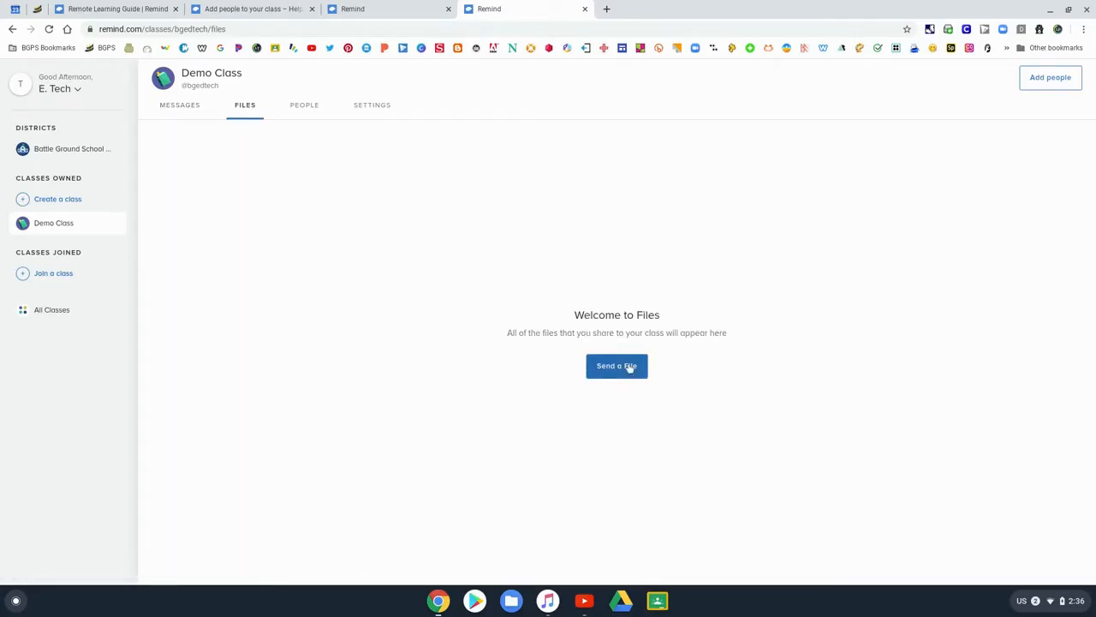
Share the Sphero Activities Google Classroom assignment with Demo Class, granting Classroom access.
left_click(617, 366)
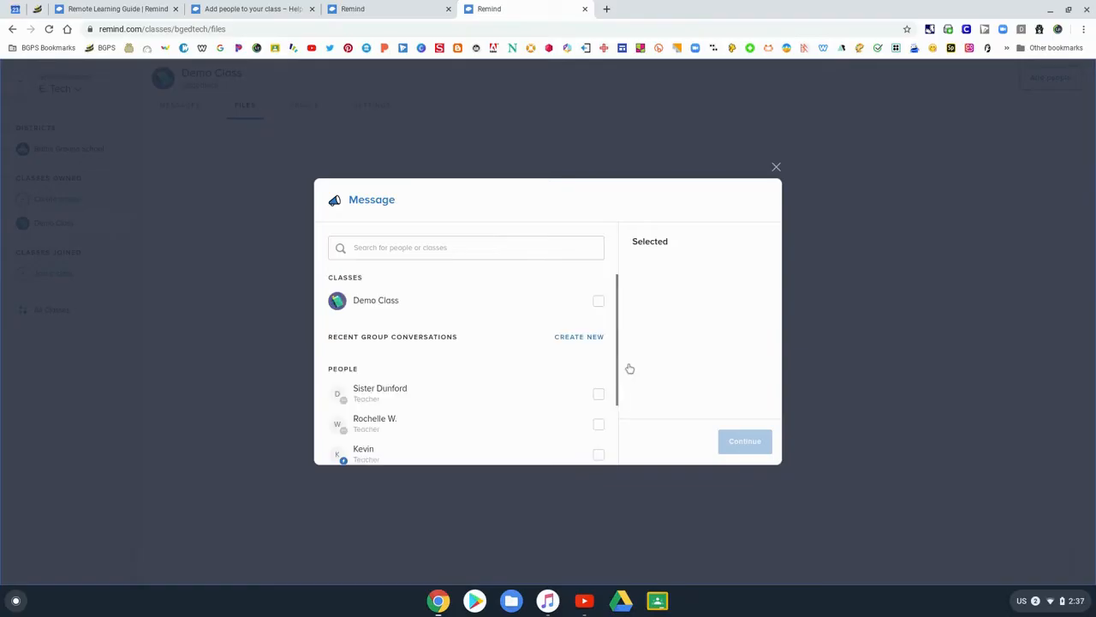
left_click(599, 300)
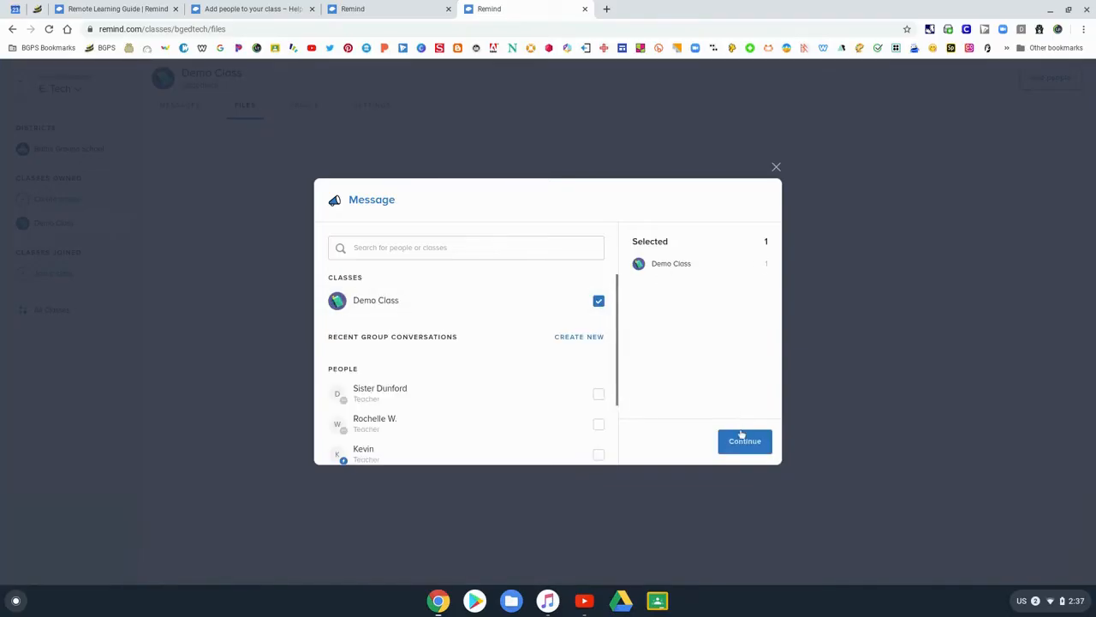
left_click(745, 441)
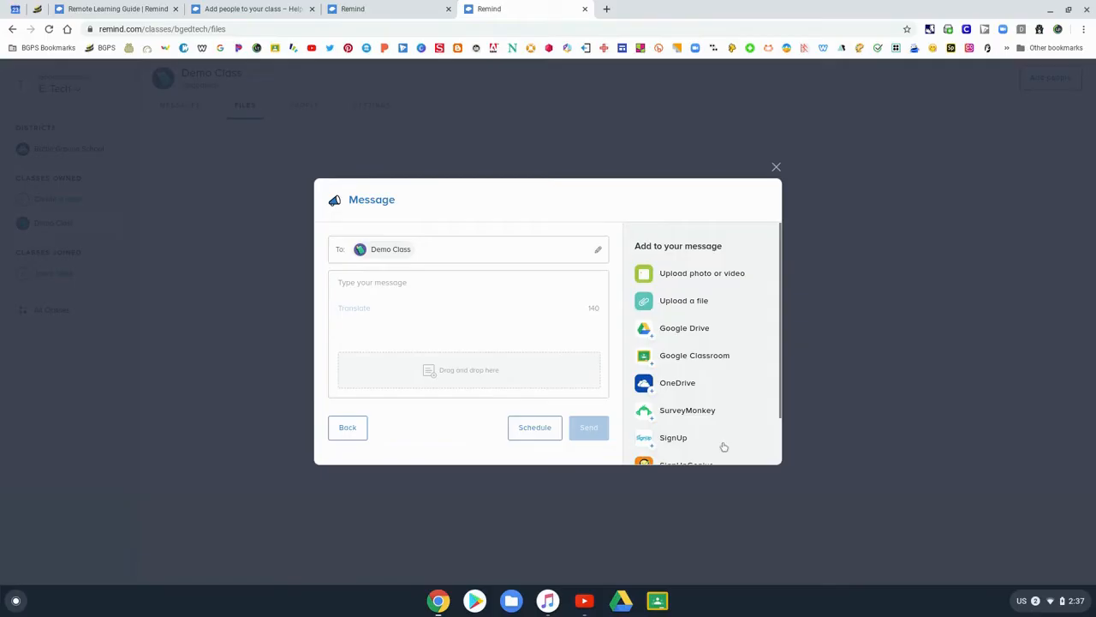
mouse_move(724, 273)
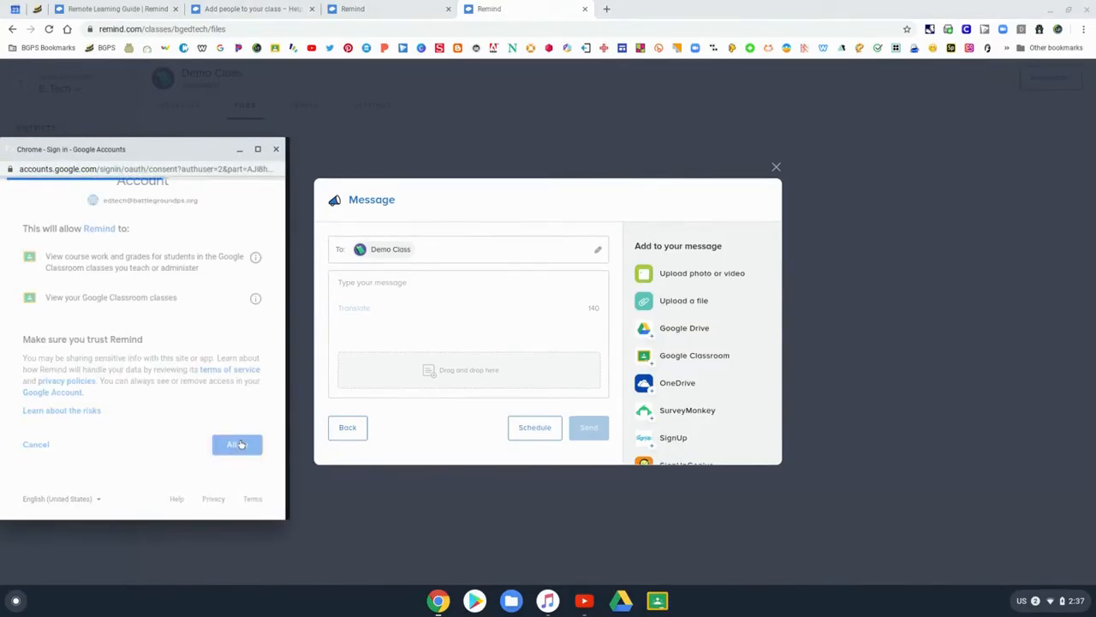
left_click(237, 444)
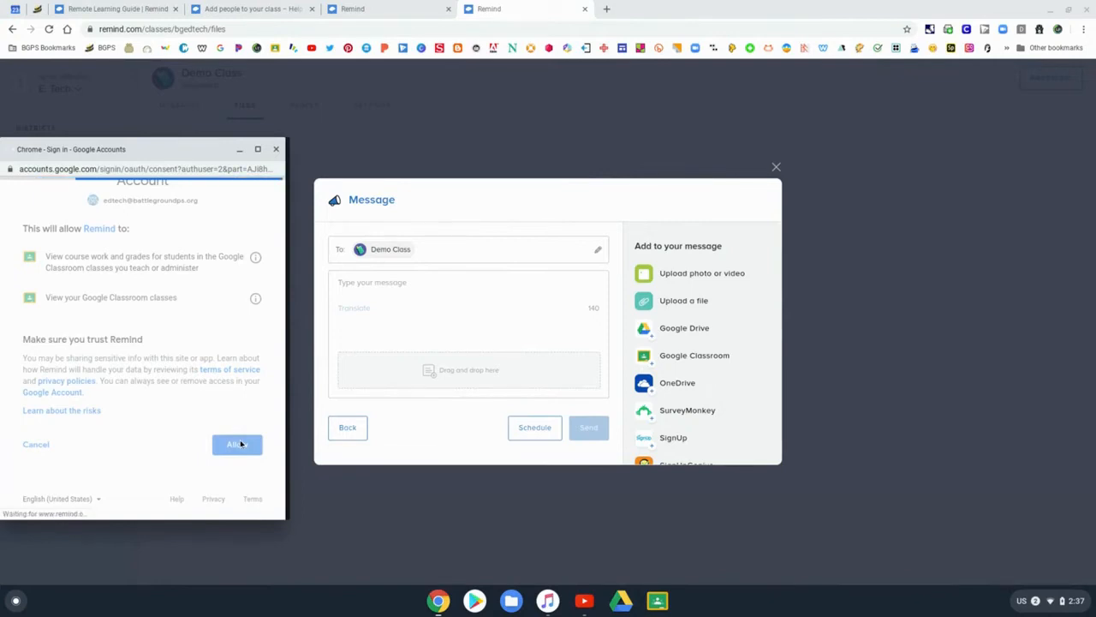
left_click(237, 443)
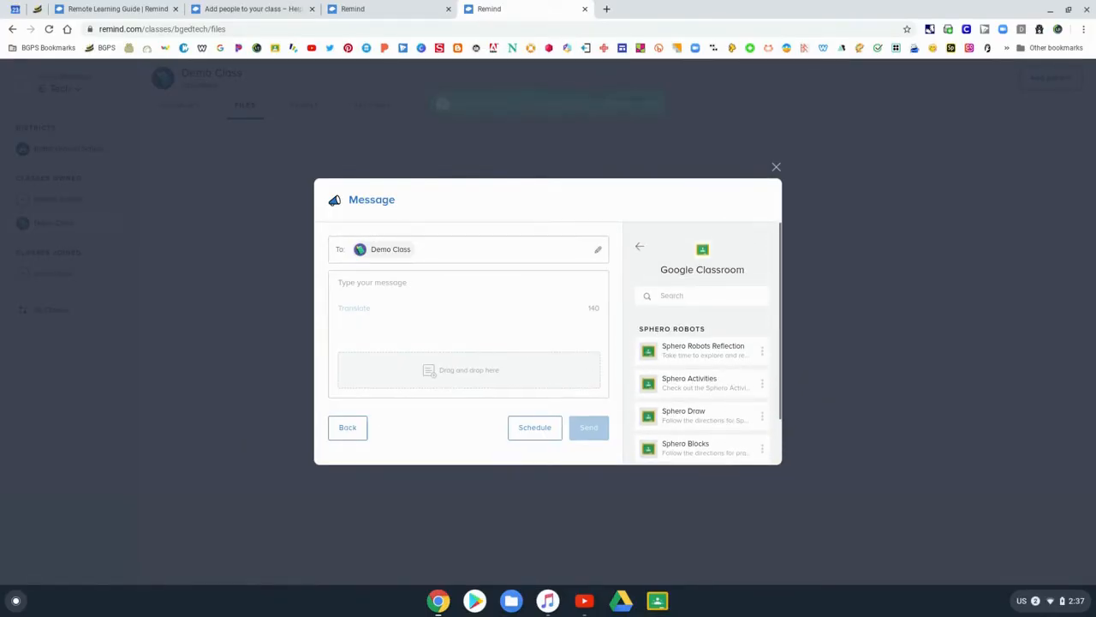
mouse_move(702, 383)
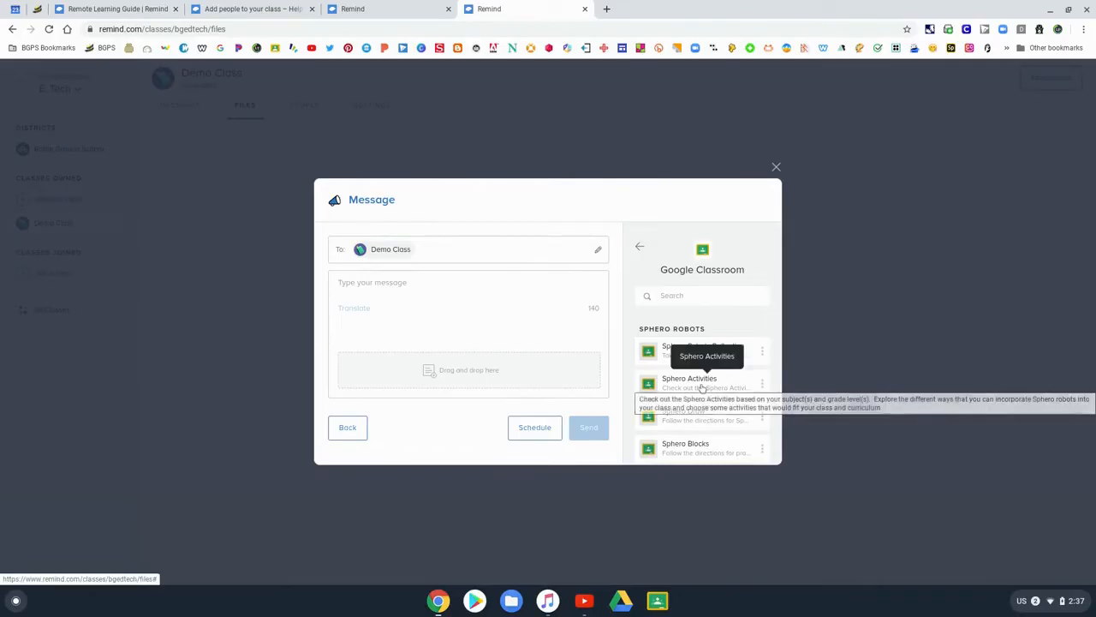
left_click(702, 382)
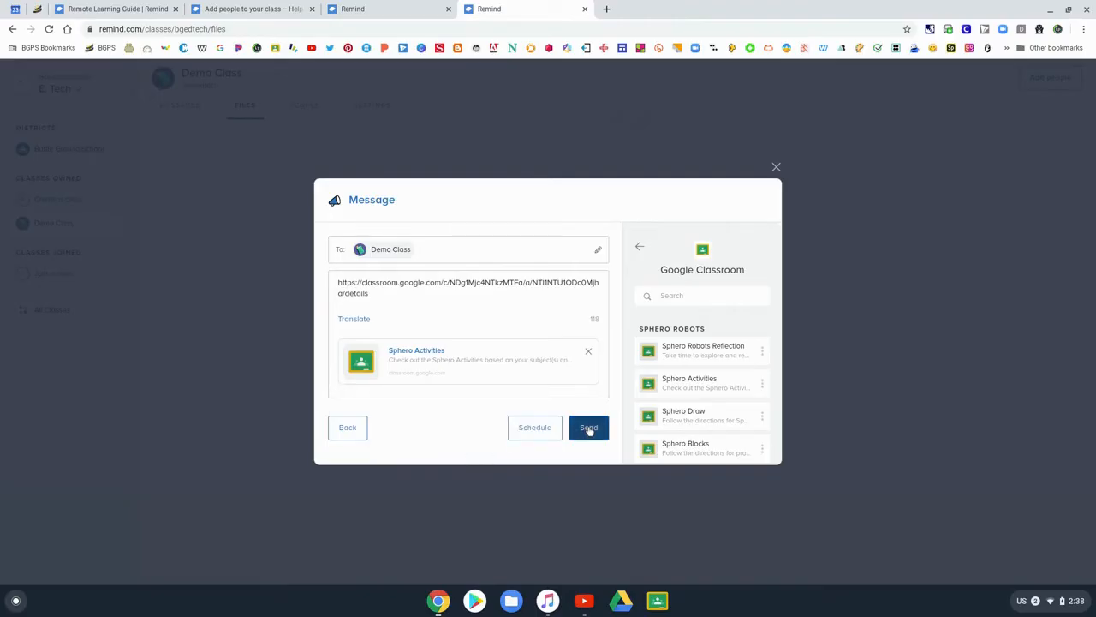
left_click(588, 427)
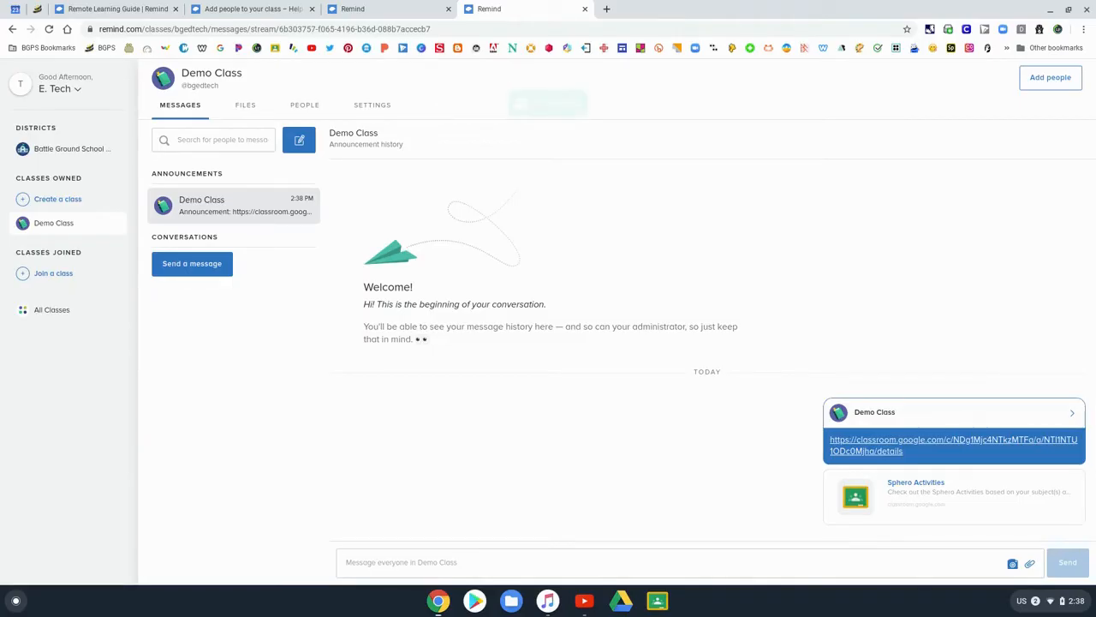
mouse_move(937, 414)
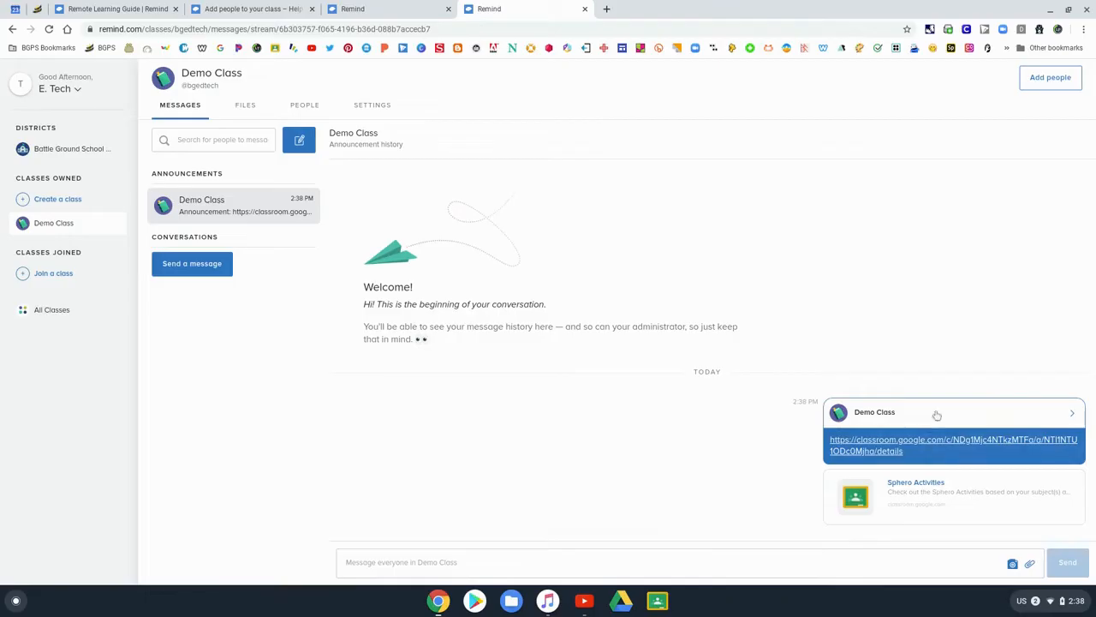
mouse_move(444, 550)
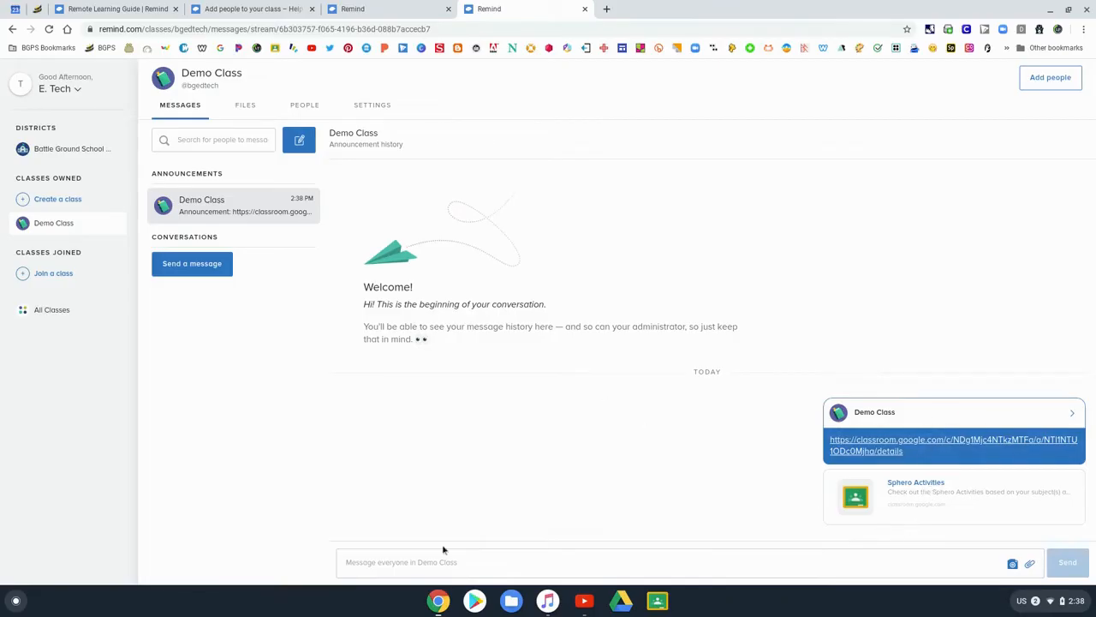
Open the 'Message everyone in Demo Class' composer.
left_click(192, 263)
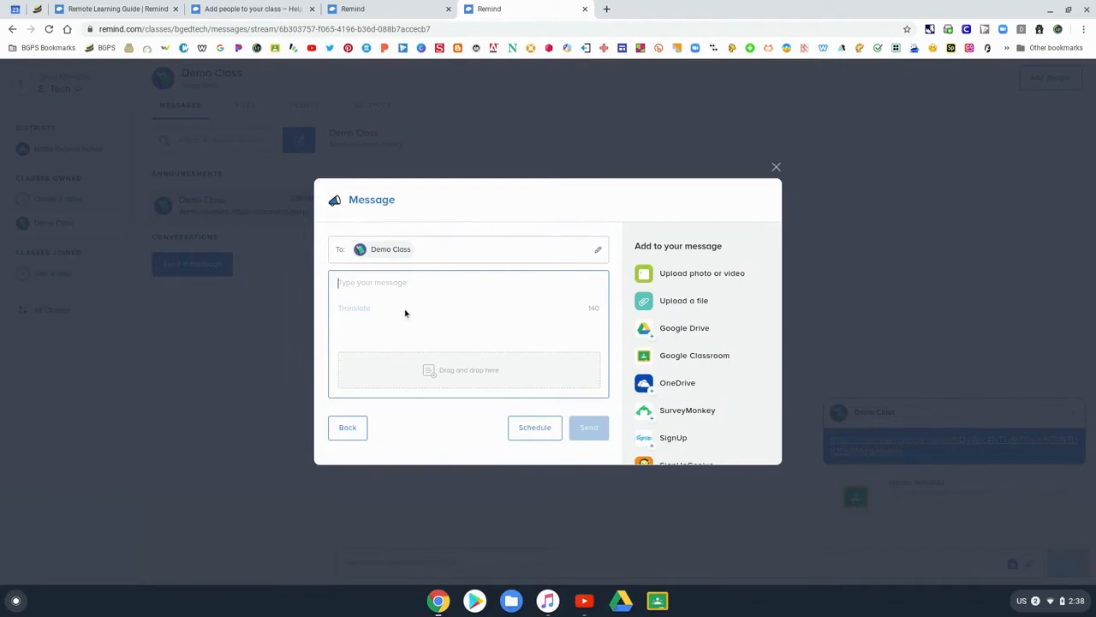
Send 'Hey Class, don't forget to bring your permission slips for the field trip'.
type("Hey C")
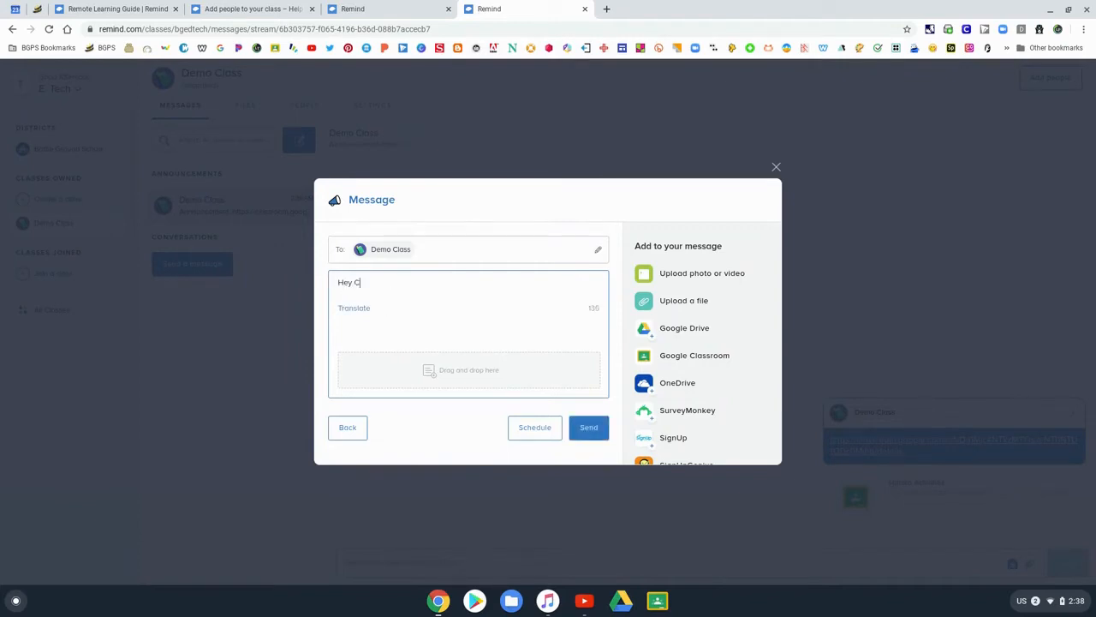
type("lass, don't forget")
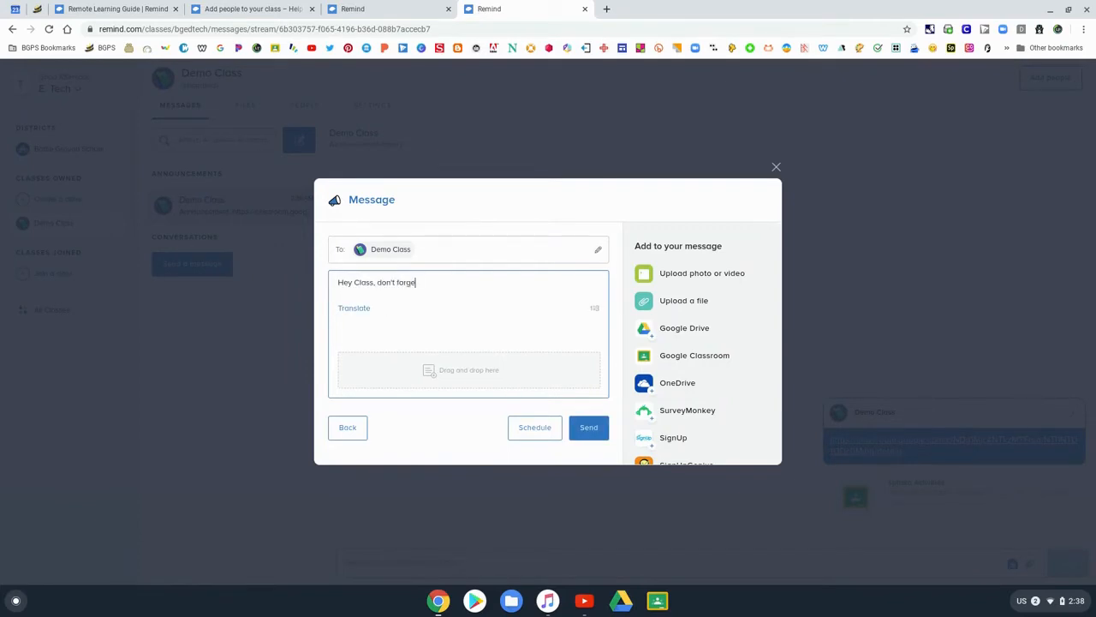
type("t to bring your pe")
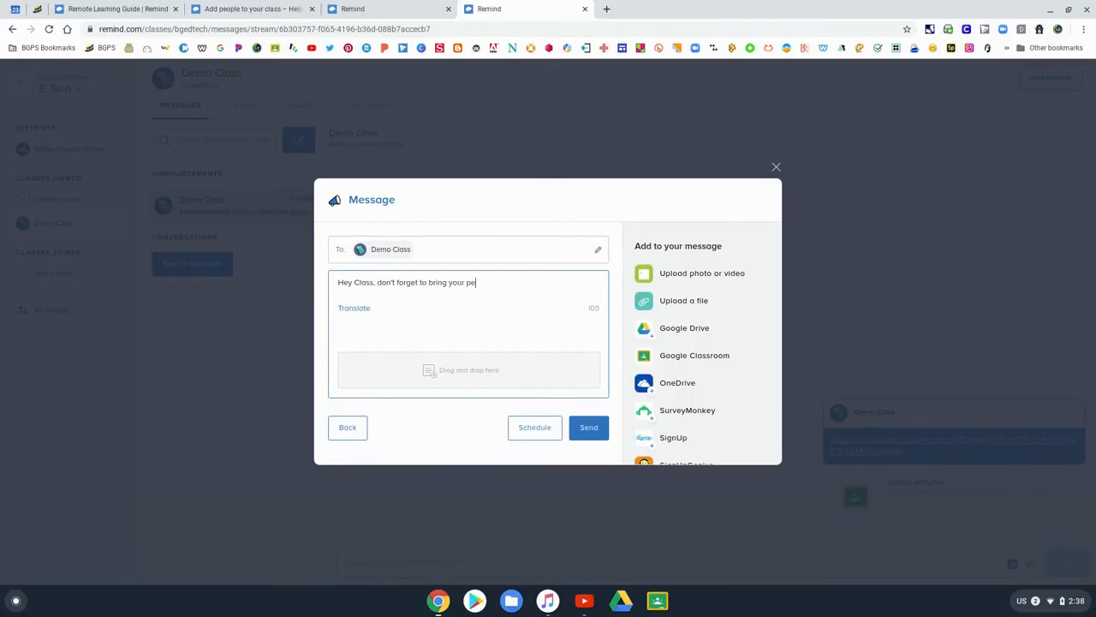
type("rmission")
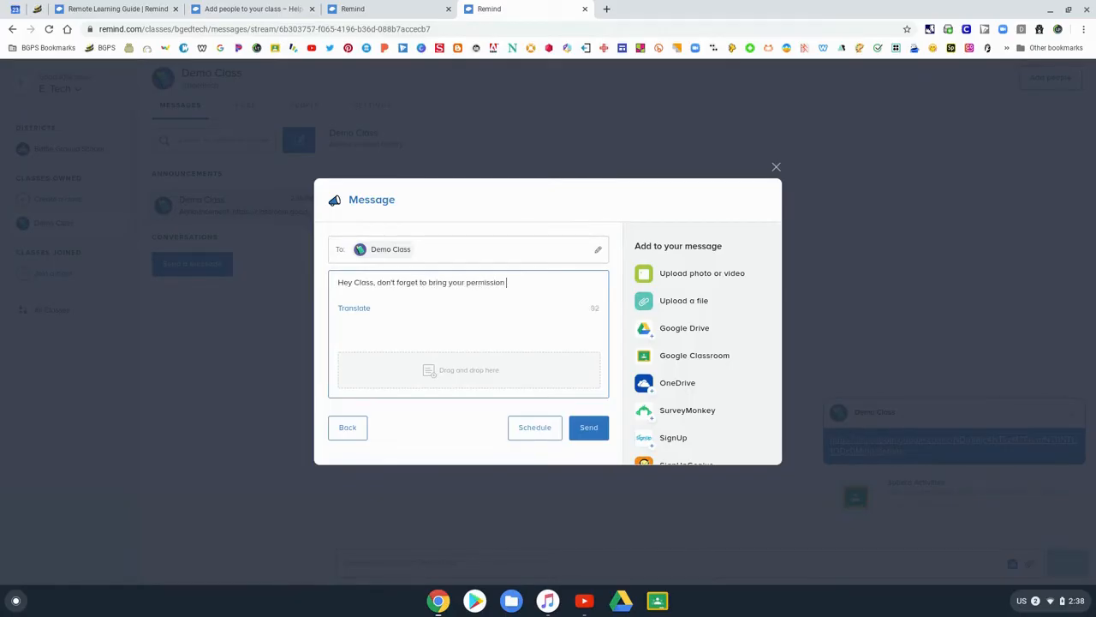
type("slips for the")
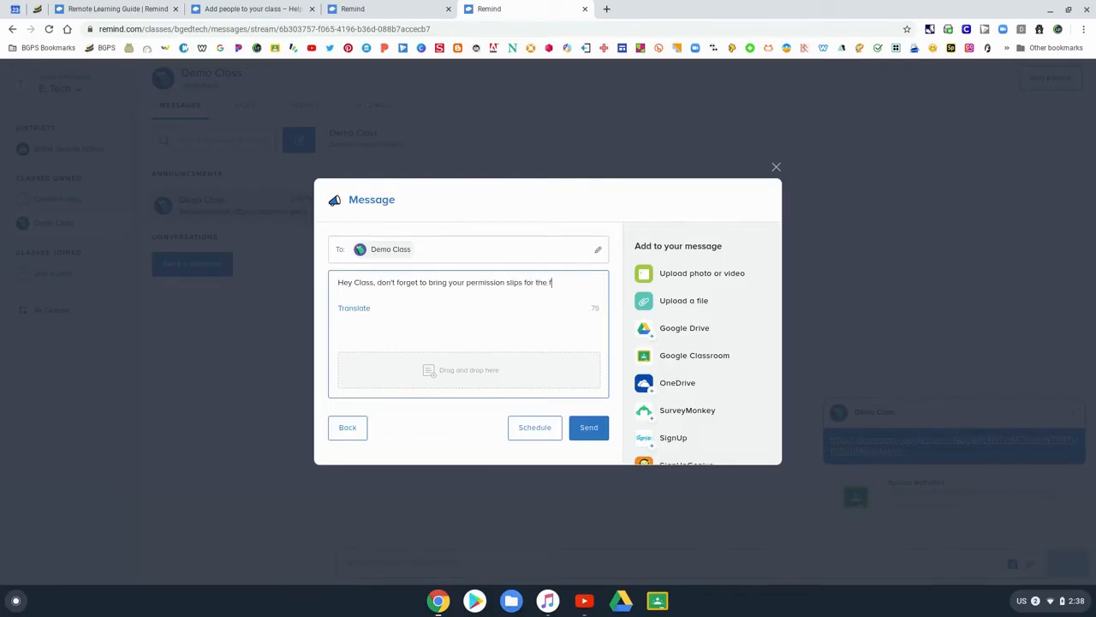
type("field trip!")
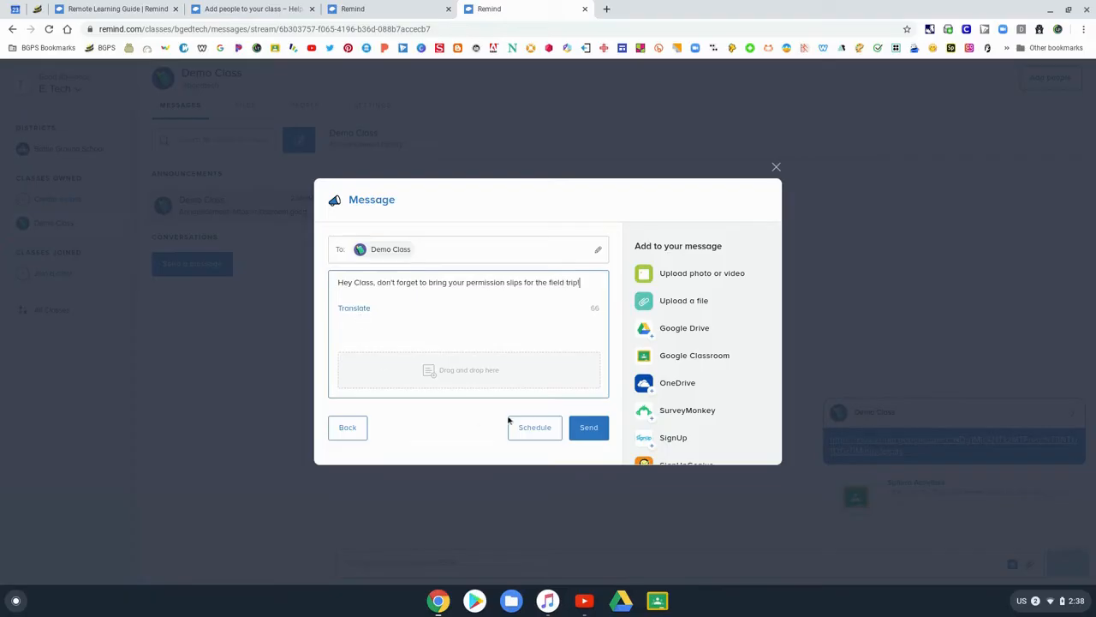
left_click(588, 427)
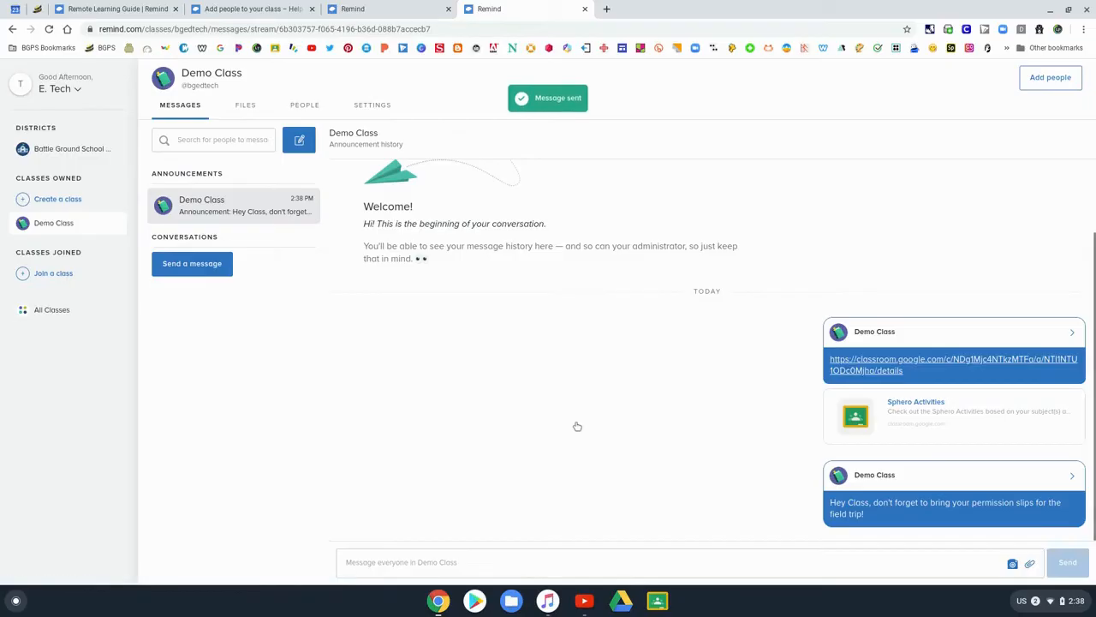
mouse_move(572, 444)
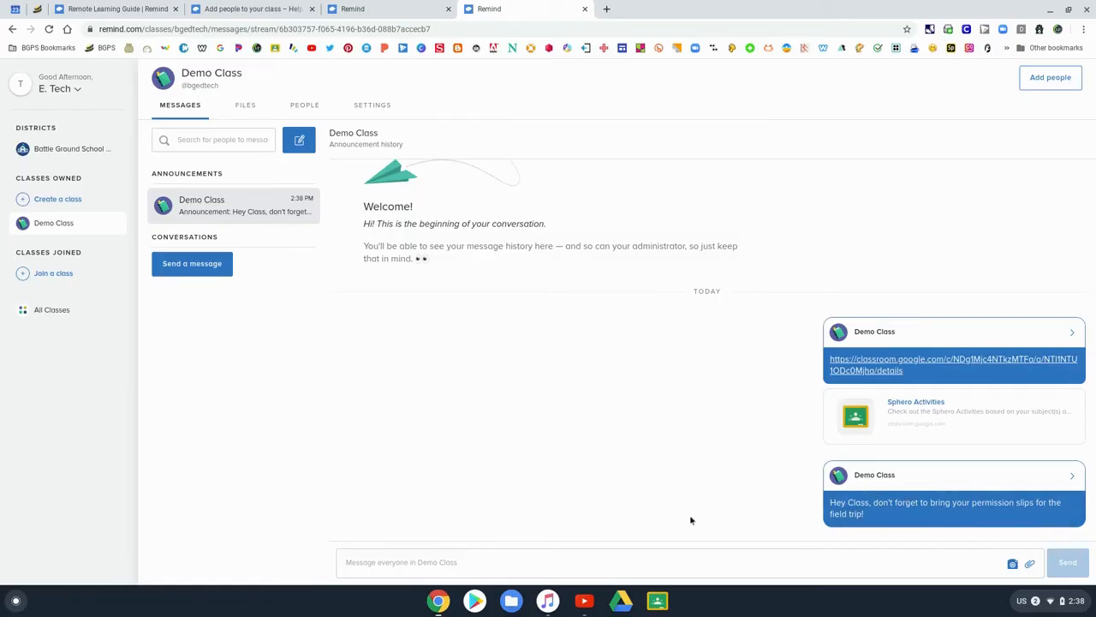
Send 'Remember tomorrow we have a quiz on chapter 5', then view the People list.
left_click(192, 263)
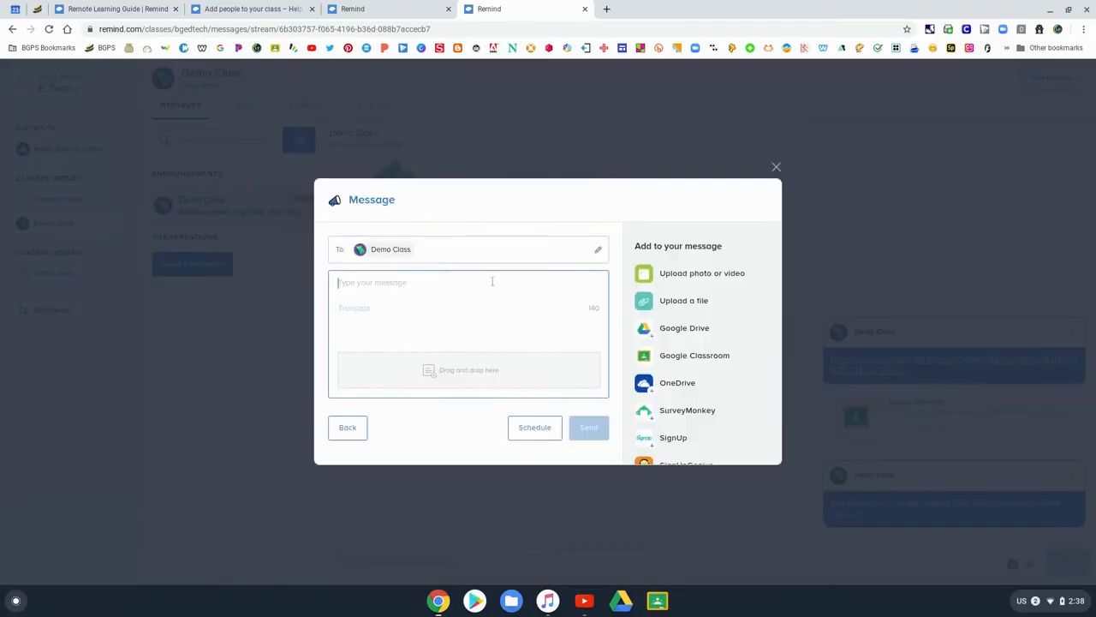
type("Good afternoon everyone!  Remember tomorrow we have a quiz on chapter 5!")
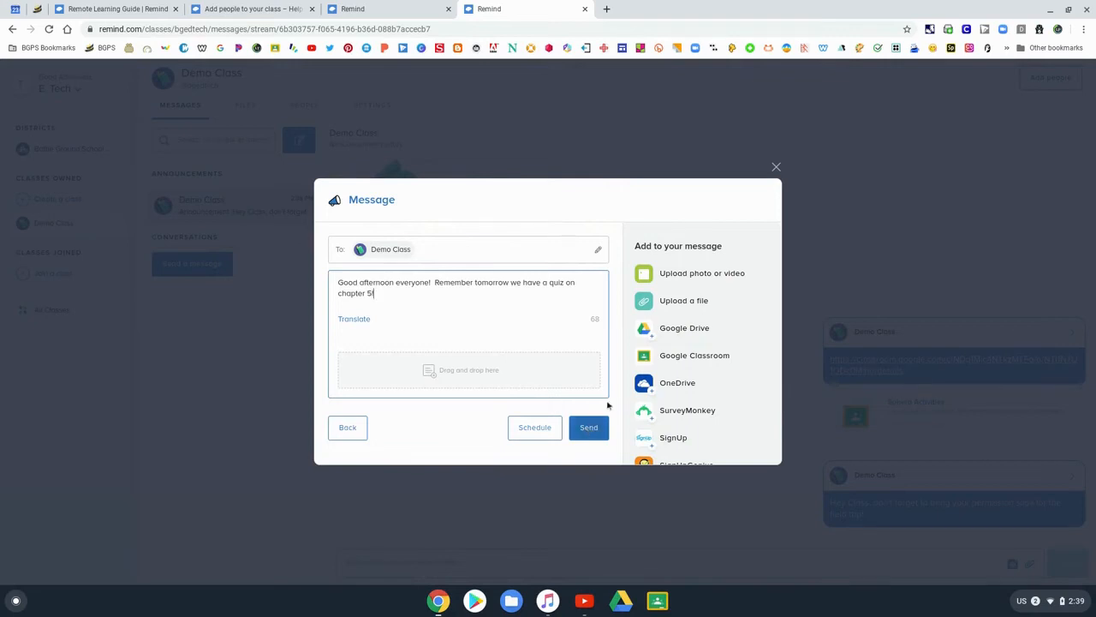
left_click(588, 428)
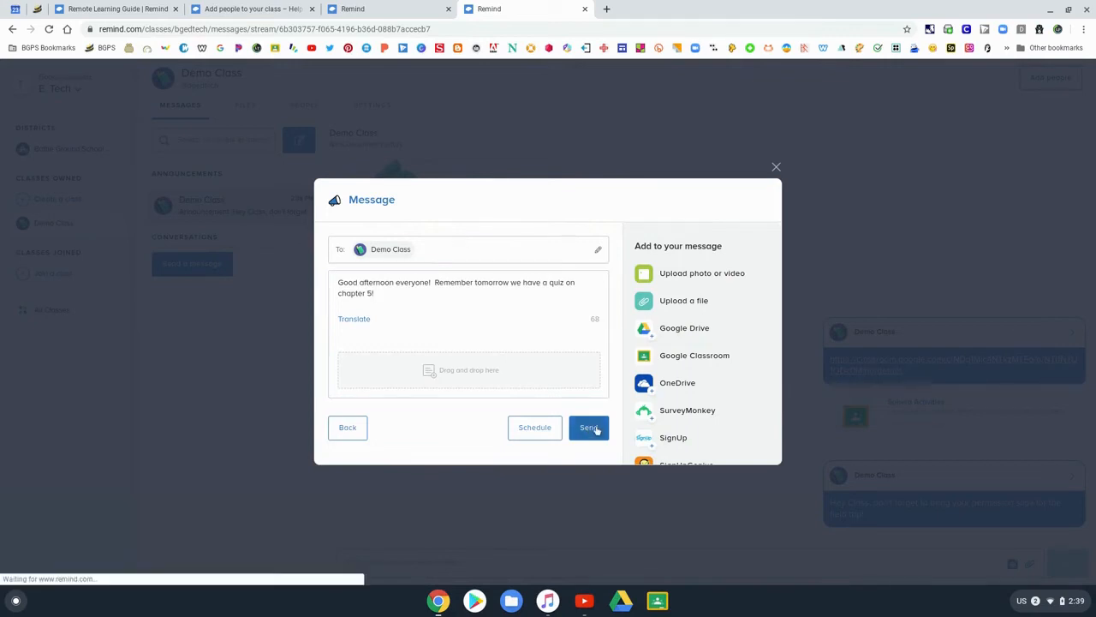
left_click(589, 428)
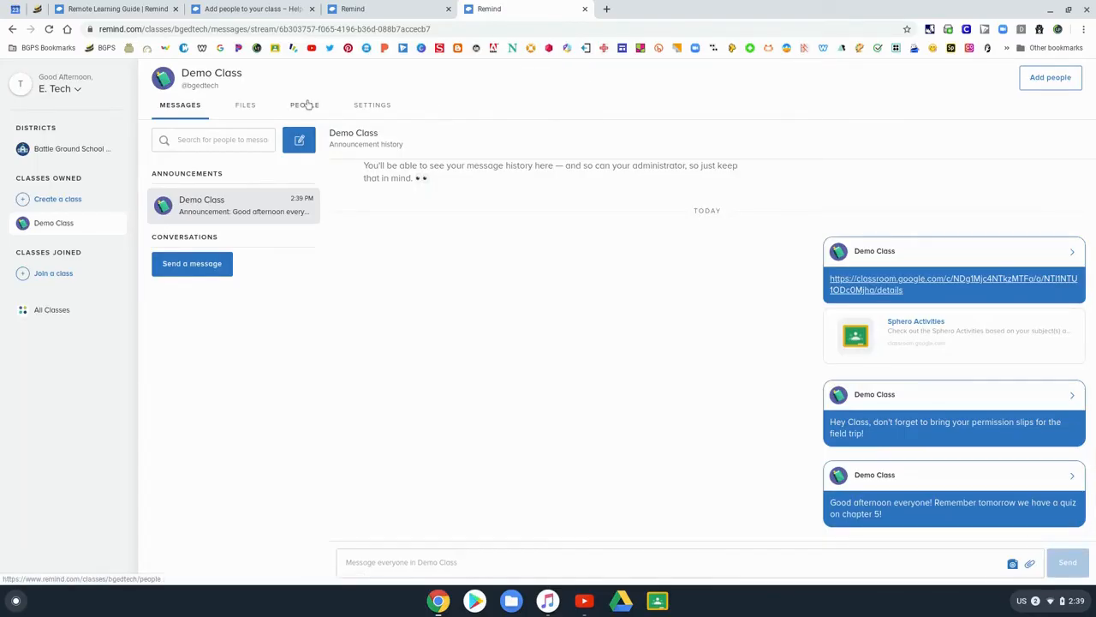
left_click(304, 104)
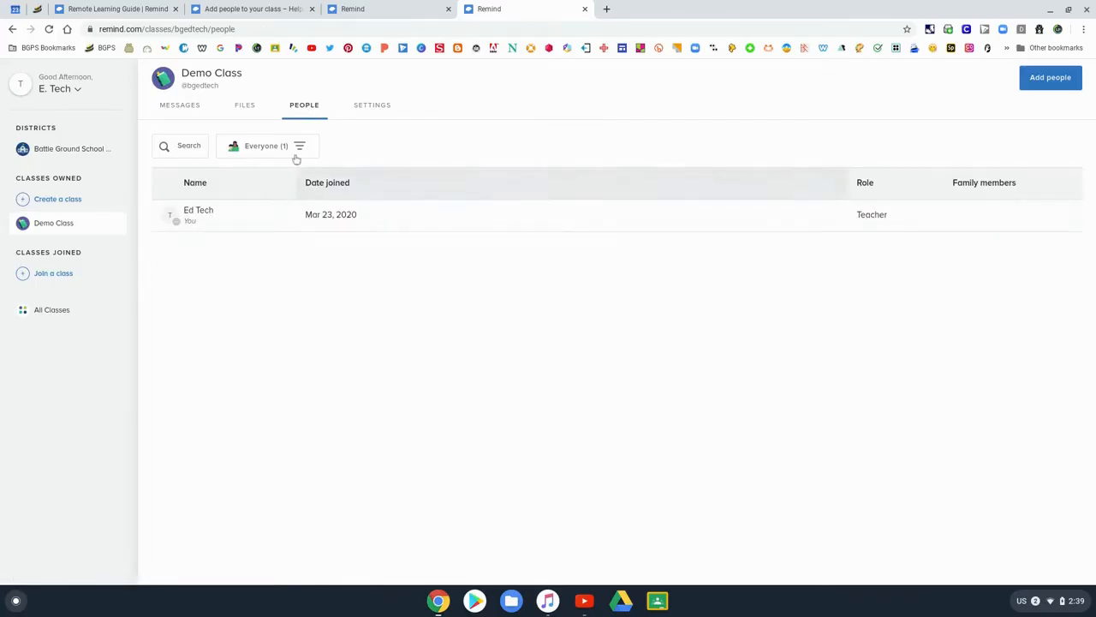
left_click(252, 8)
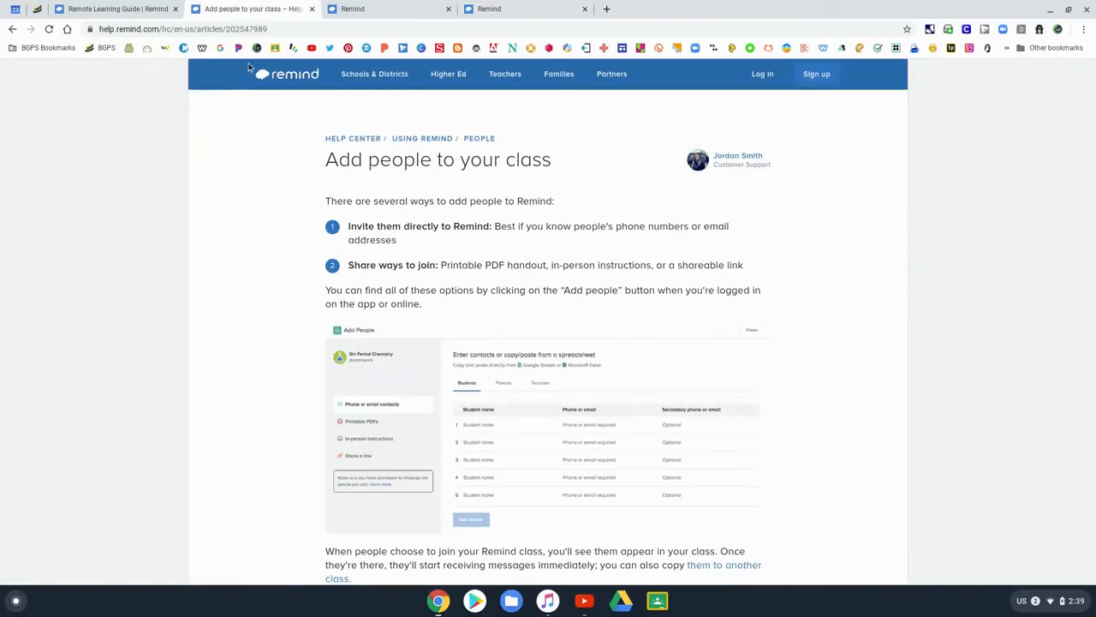
scroll("down", 3)
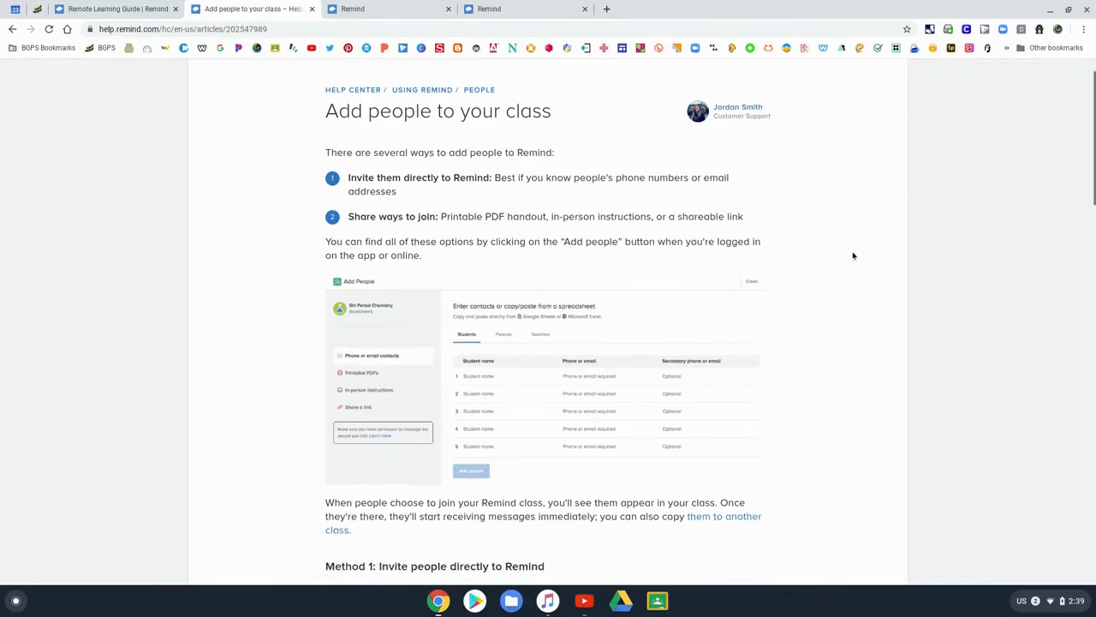
scroll("down", 3)
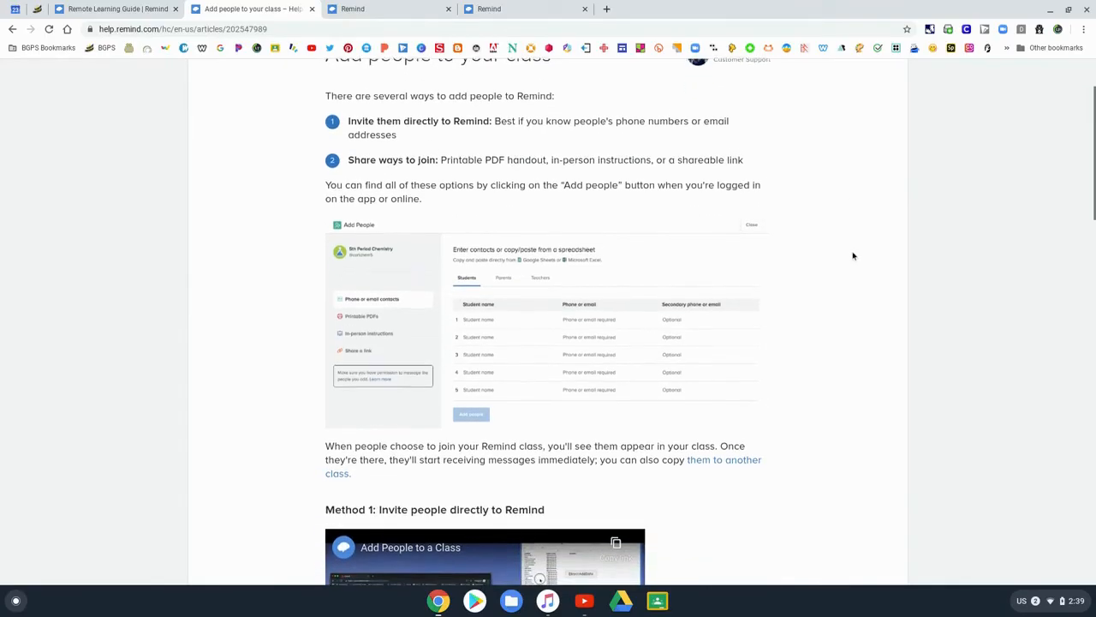
scroll("down", 3)
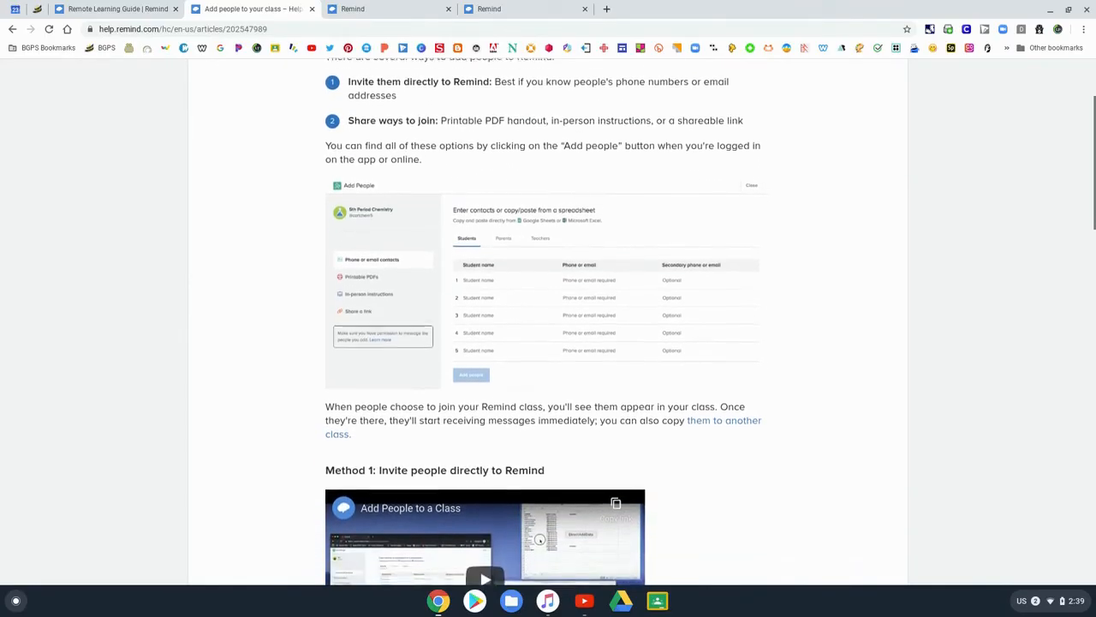
scroll("down", 3)
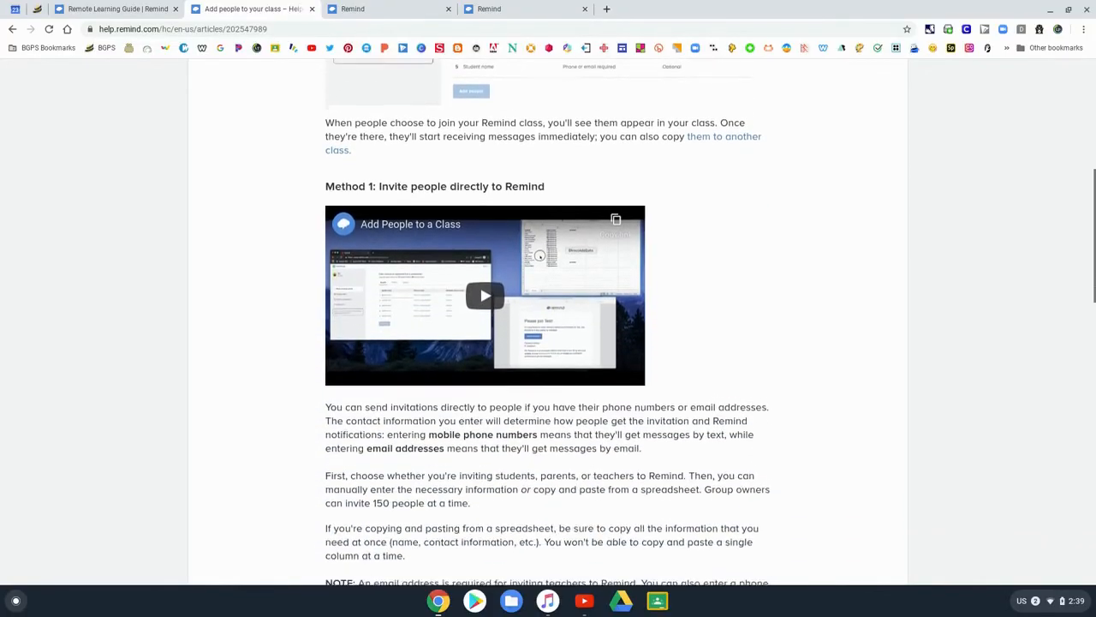
scroll("down", 3)
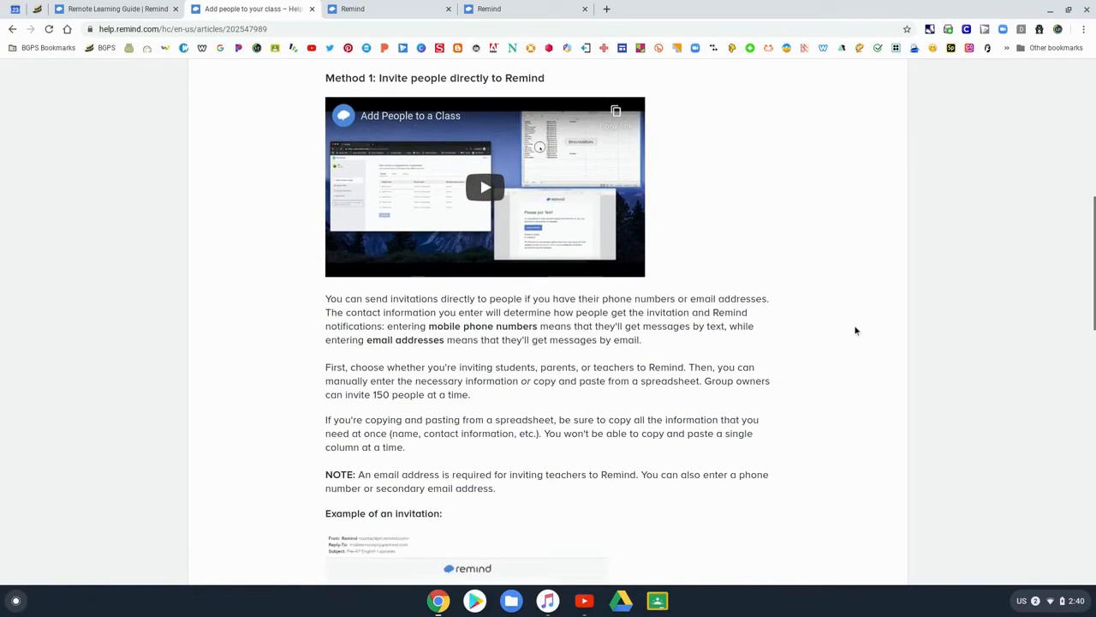
scroll("down", 3)
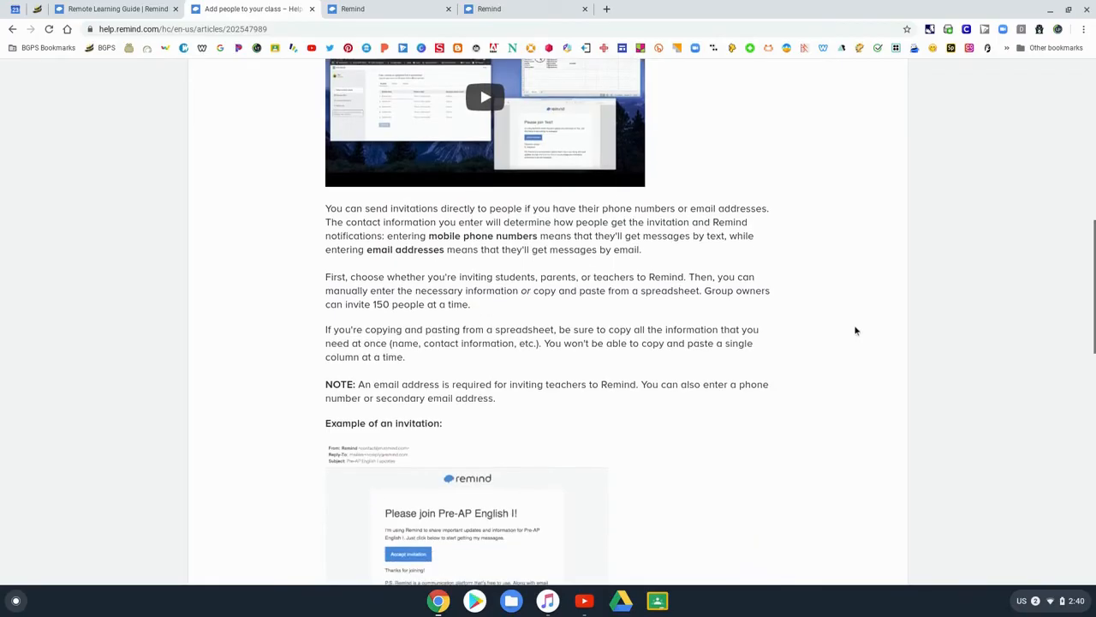
scroll("down", 3)
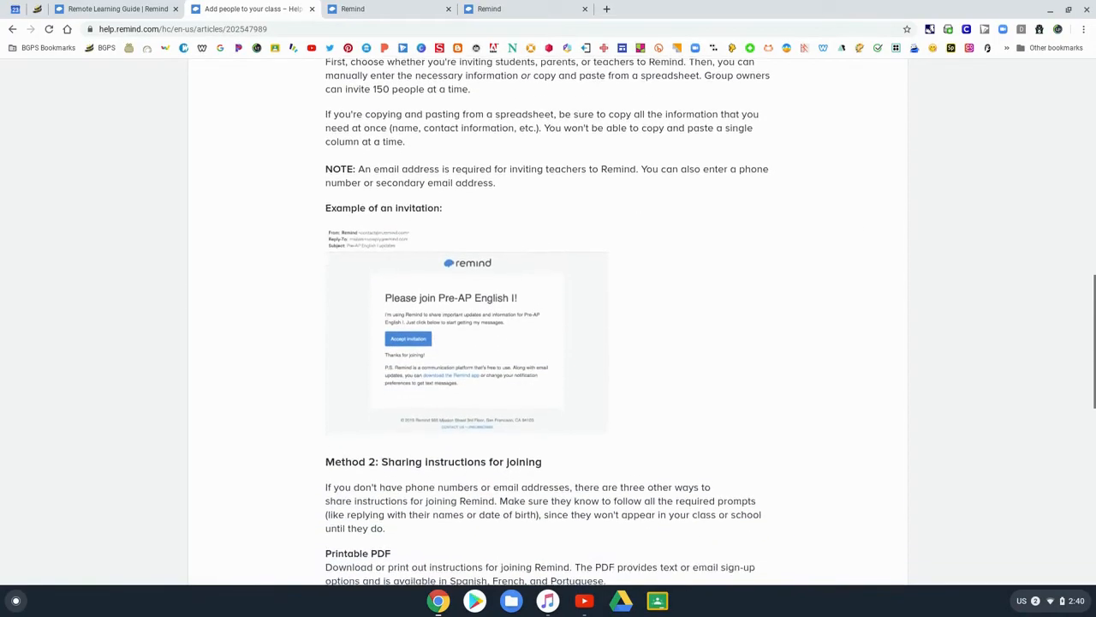
scroll("down", 3)
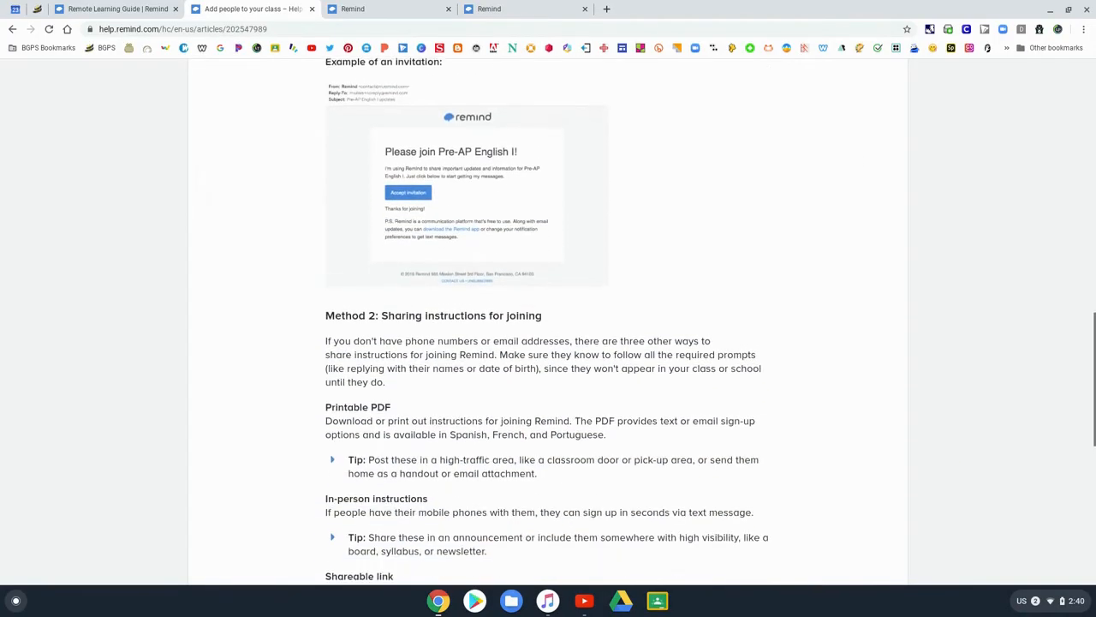
scroll("down", 3)
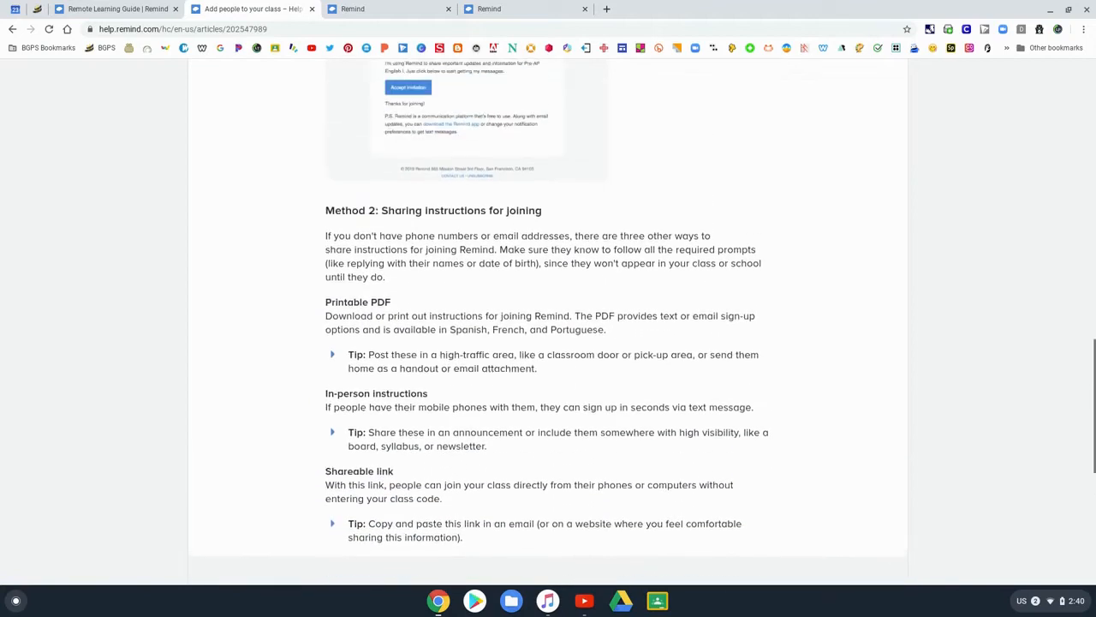
scroll("up", 3)
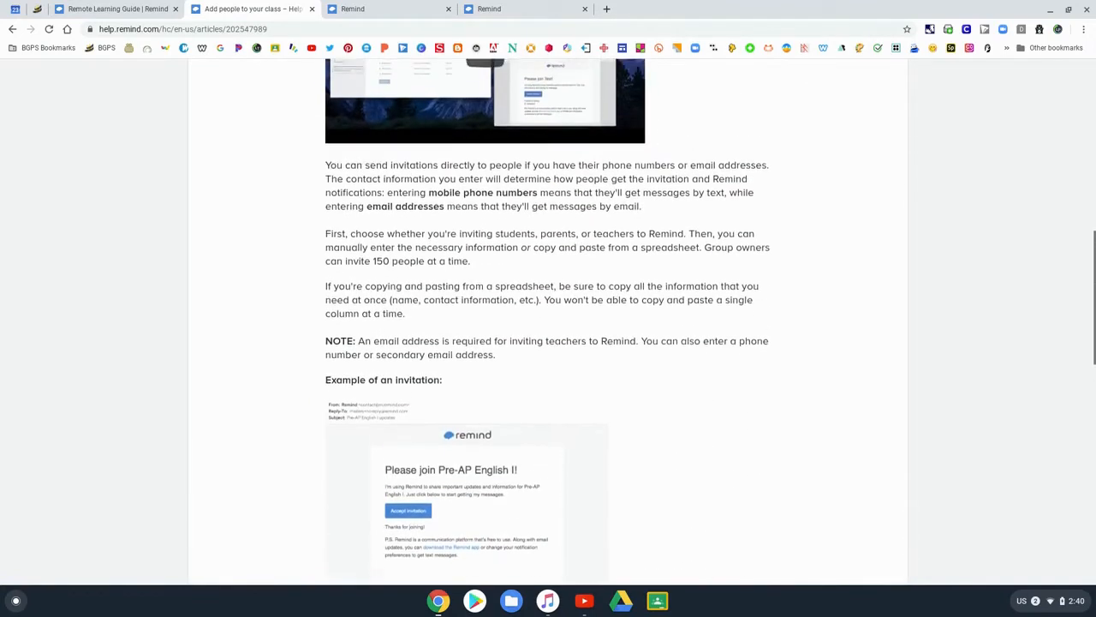
scroll("up", 3)
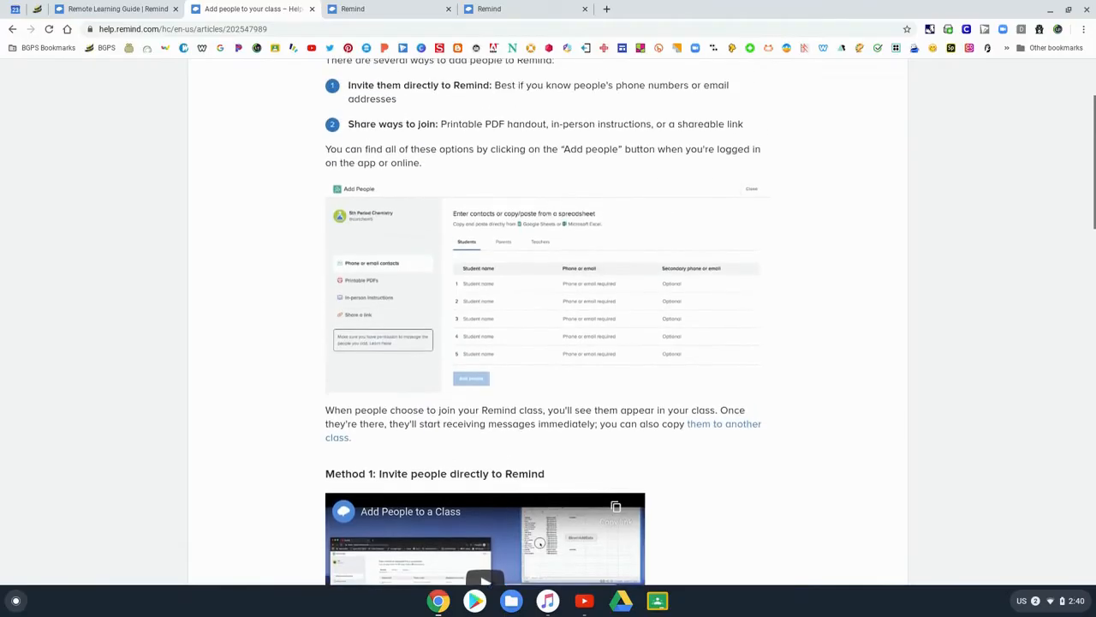
scroll("up", 3)
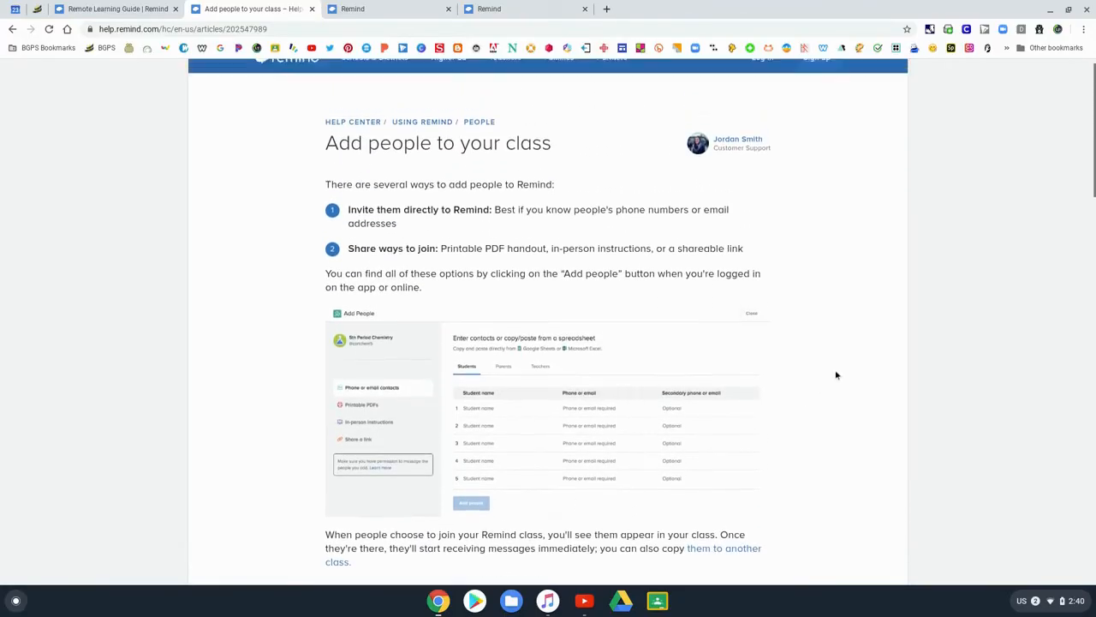
scroll("up", 3)
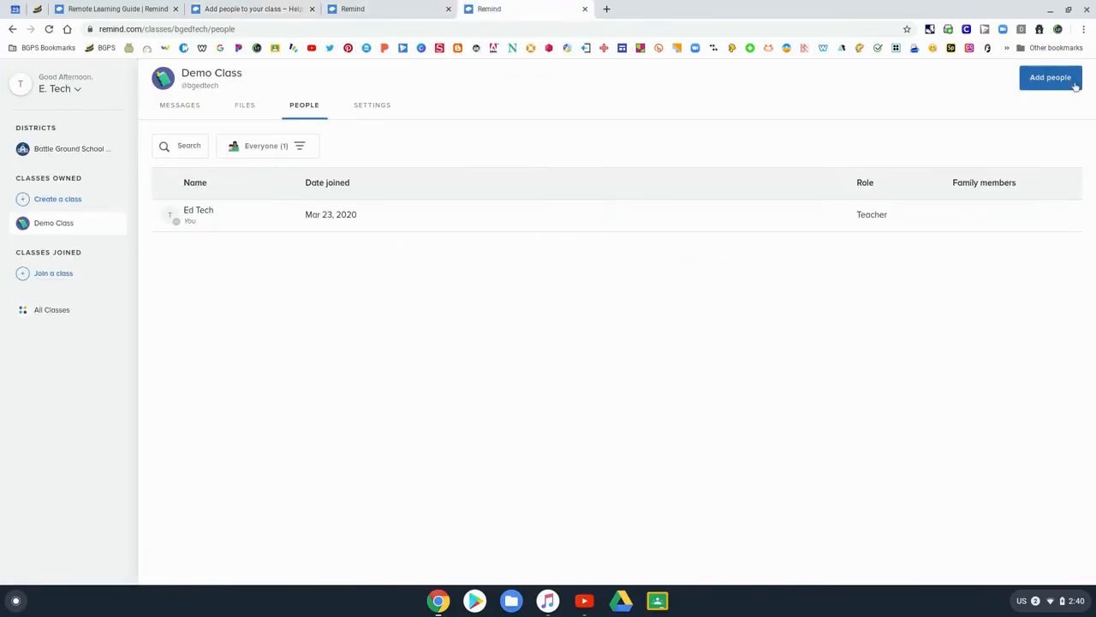
Bring up Demo Class's shareable join link and draft it into a Gmail email.
left_click(1050, 77)
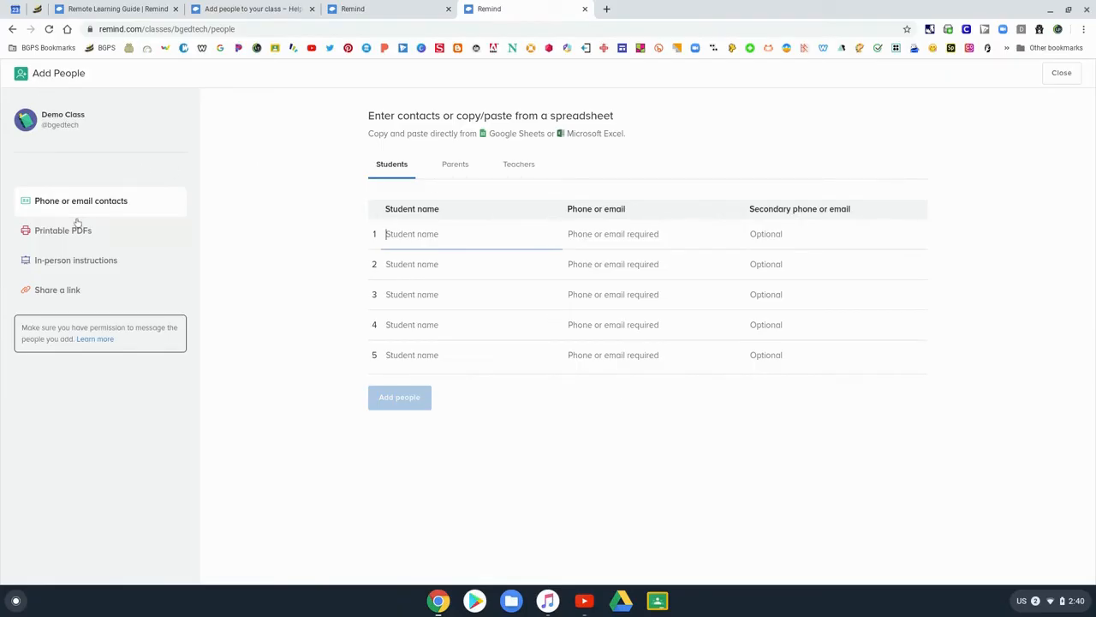
mouse_move(57, 289)
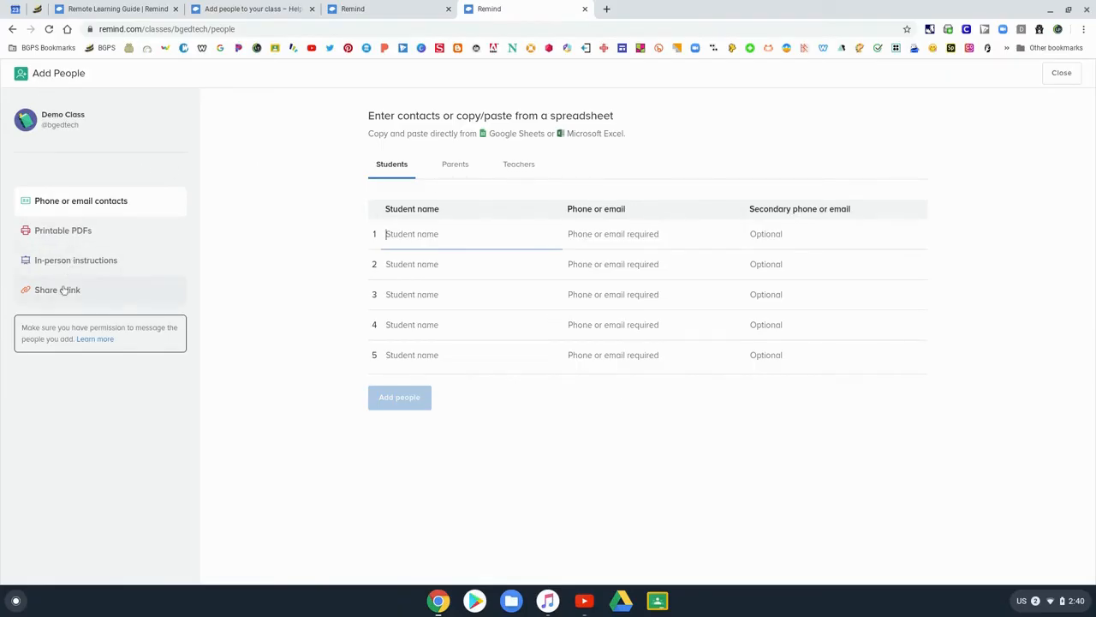
left_click(57, 289)
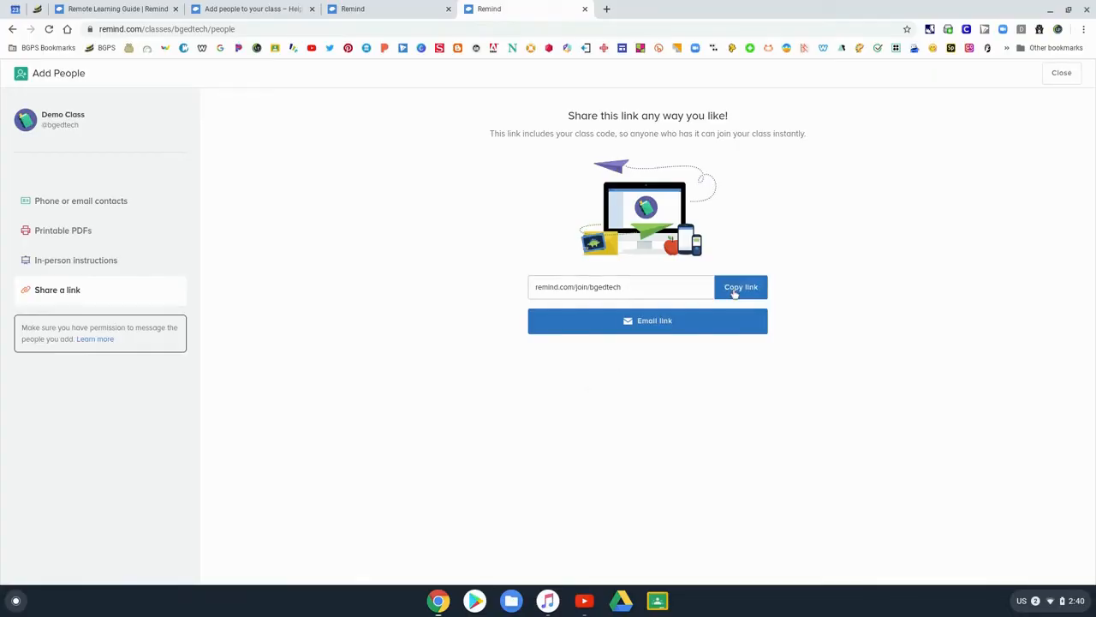
left_click(647, 321)
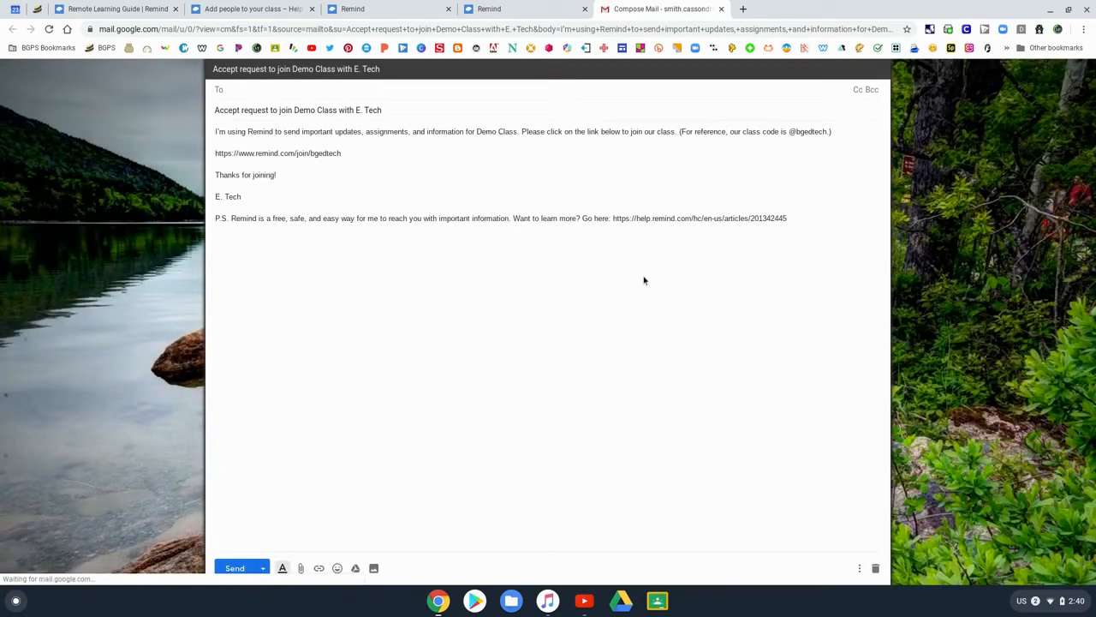
Leave the Gmail draft, close Add People, and go to Demo Class's SETTINGS.
left_click(276, 229)
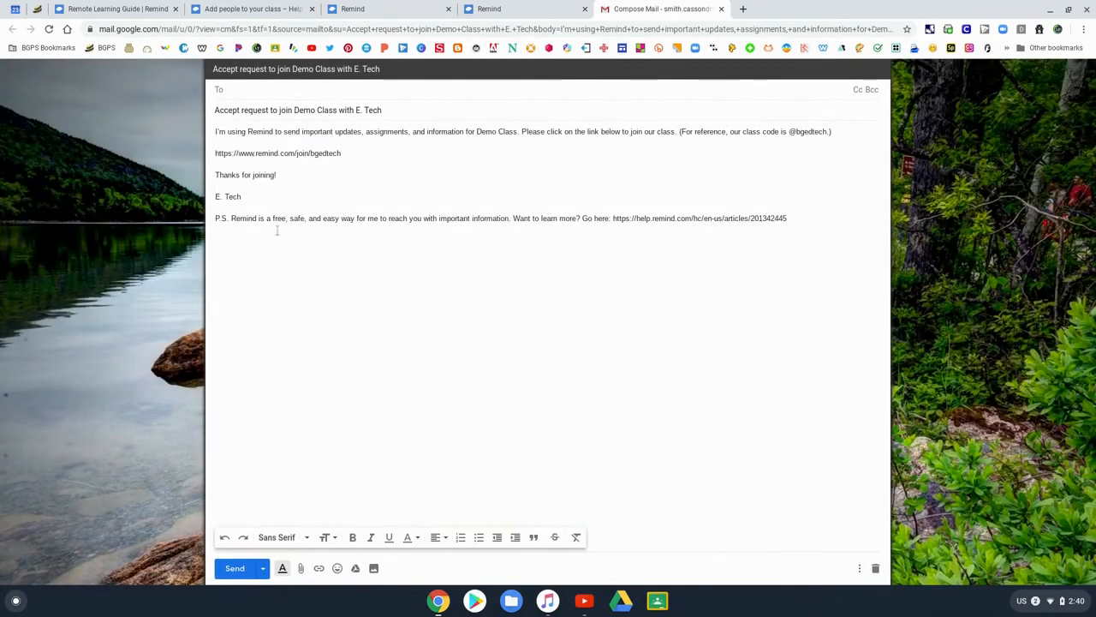
left_click(231, 89)
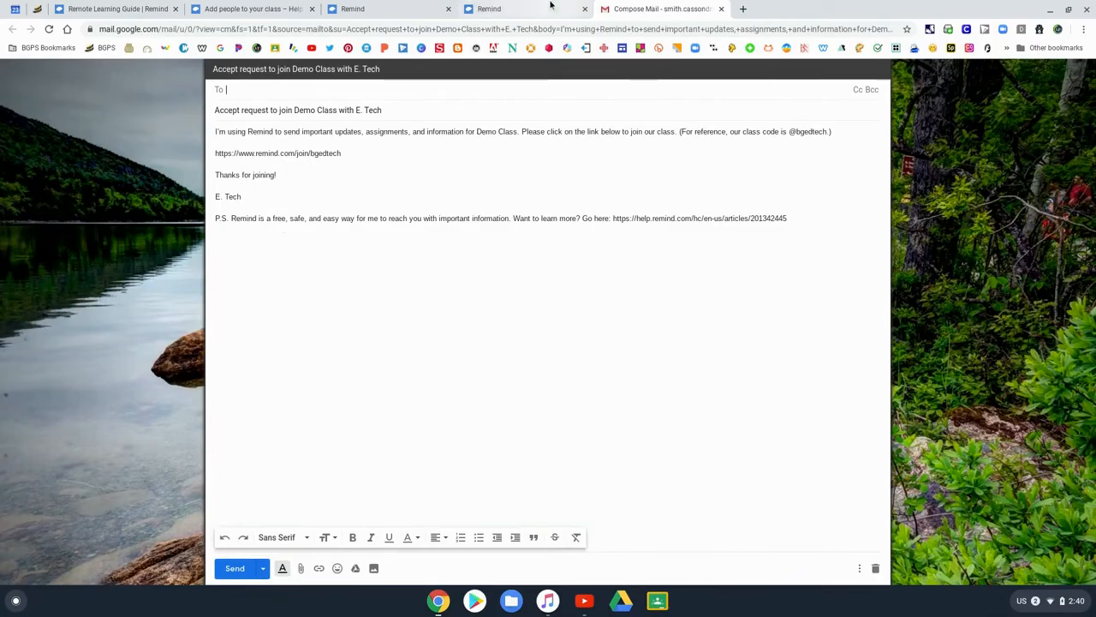
left_click(489, 9)
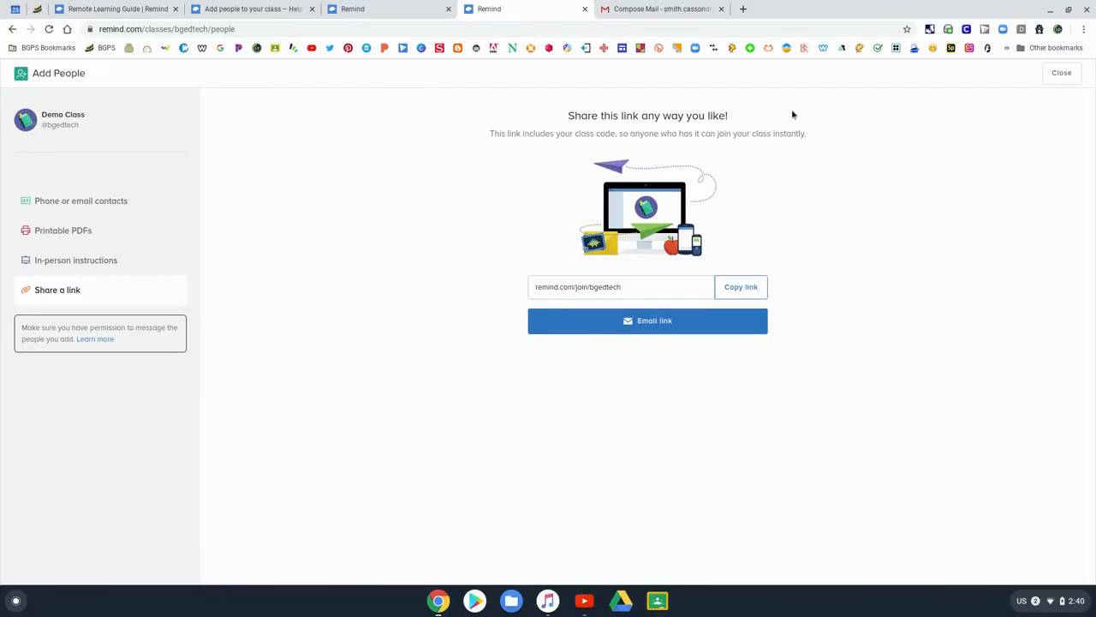
left_click(1061, 73)
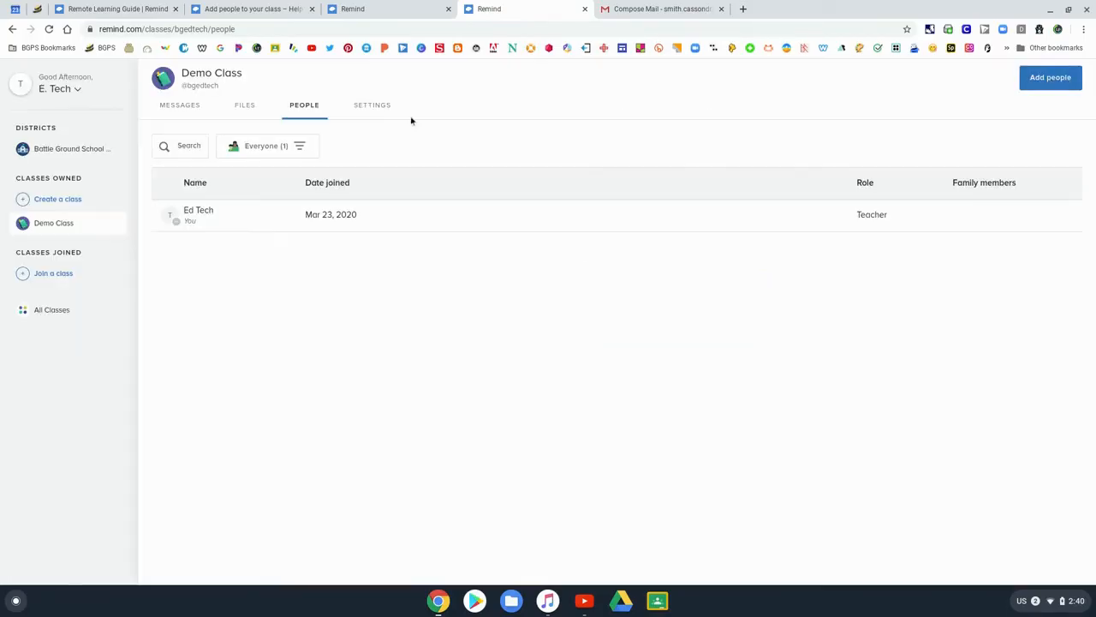
left_click(372, 105)
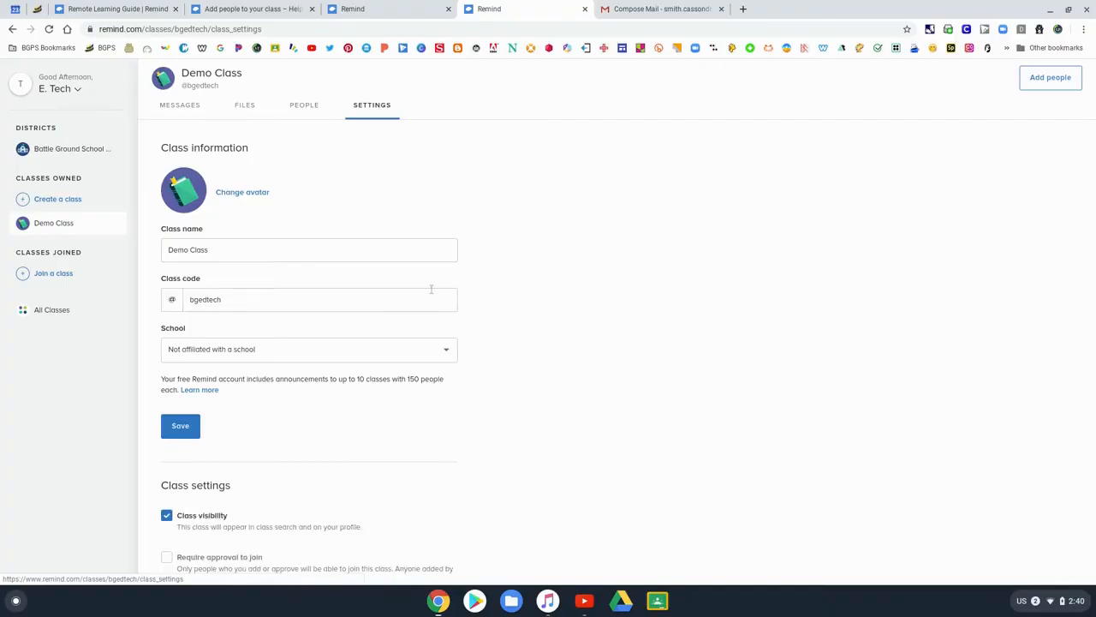
Enable 'Require approval to join', set Participant messaging to Off, and review remaining settings.
scroll("down", 3)
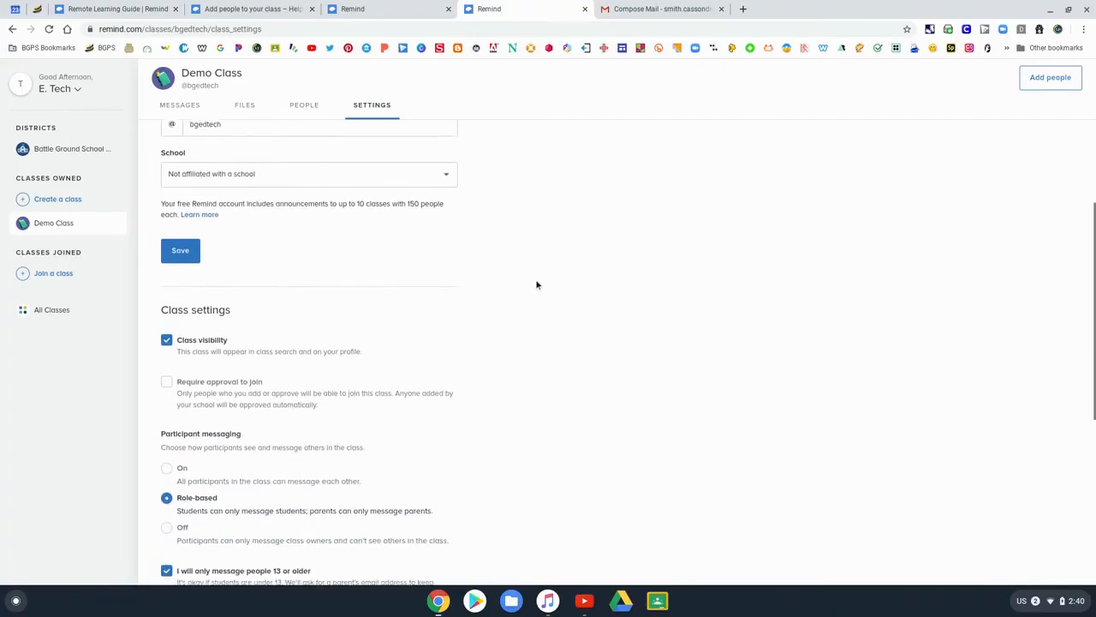
scroll("down", 3)
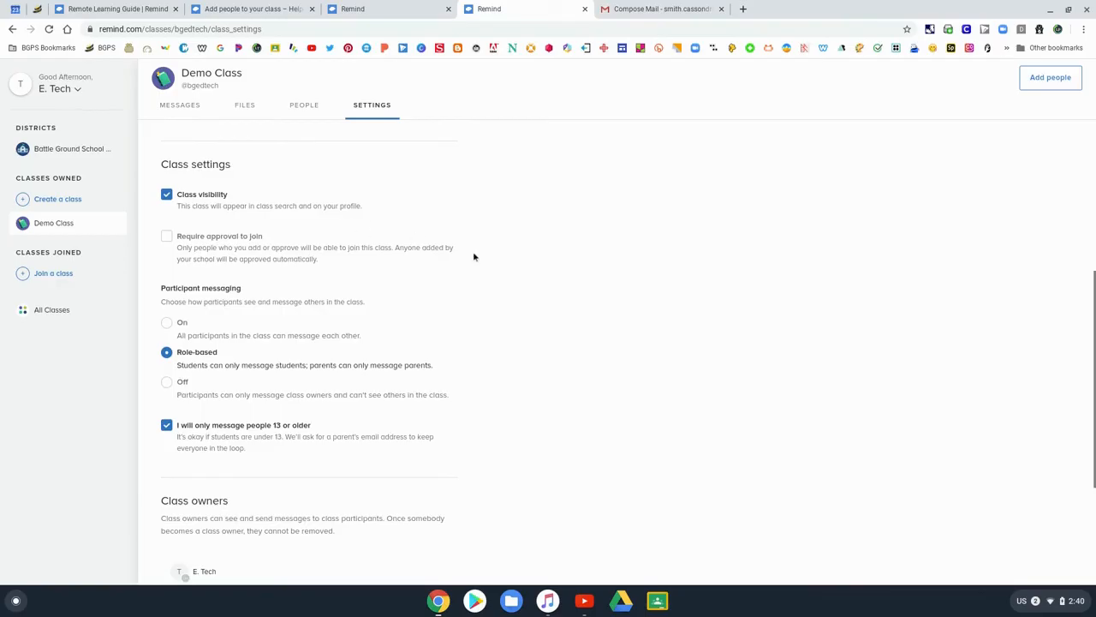
left_click(167, 236)
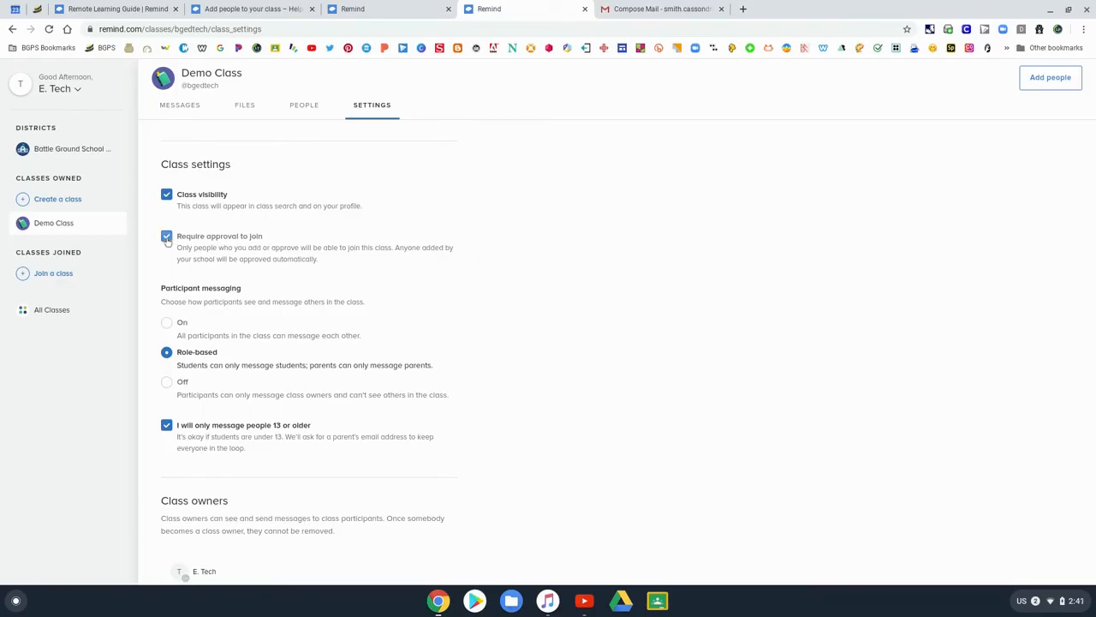
left_click(166, 235)
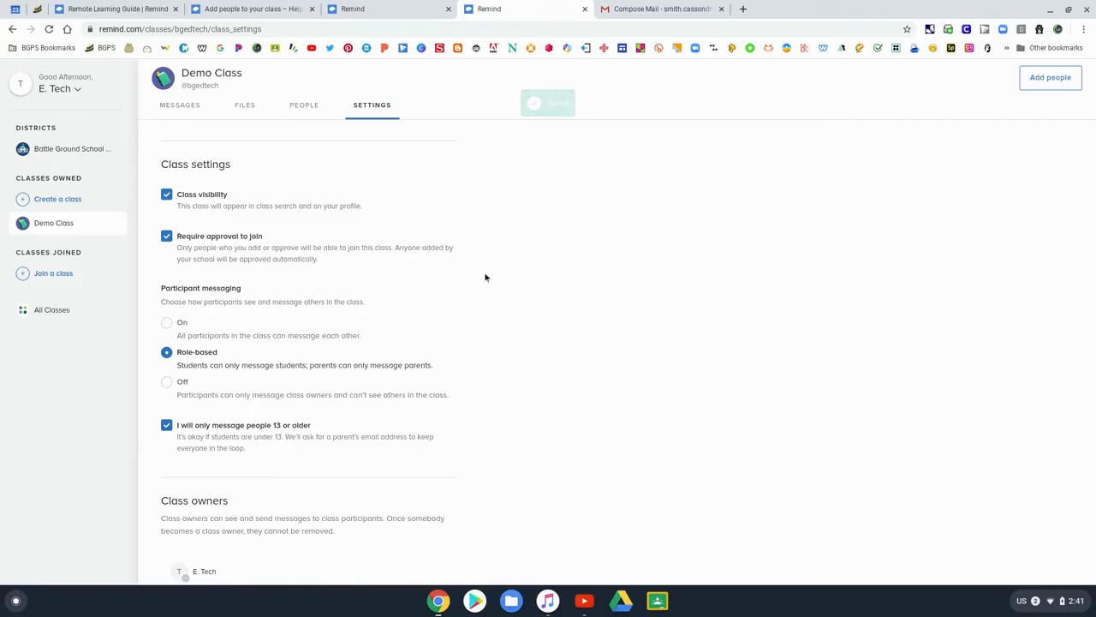
scroll("down", 3)
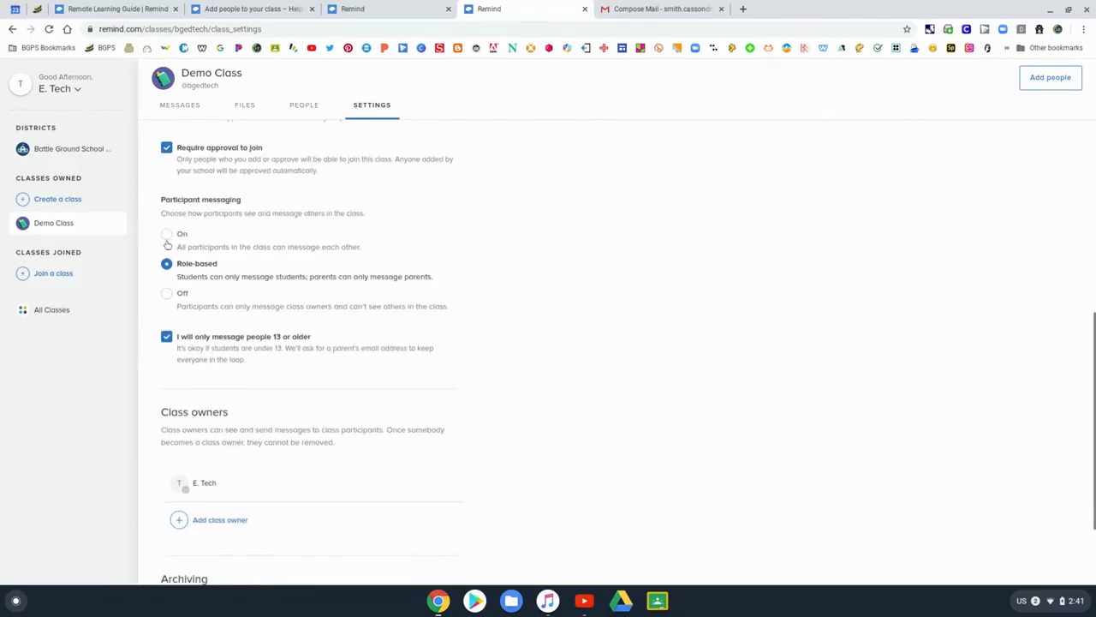
mouse_move(220, 270)
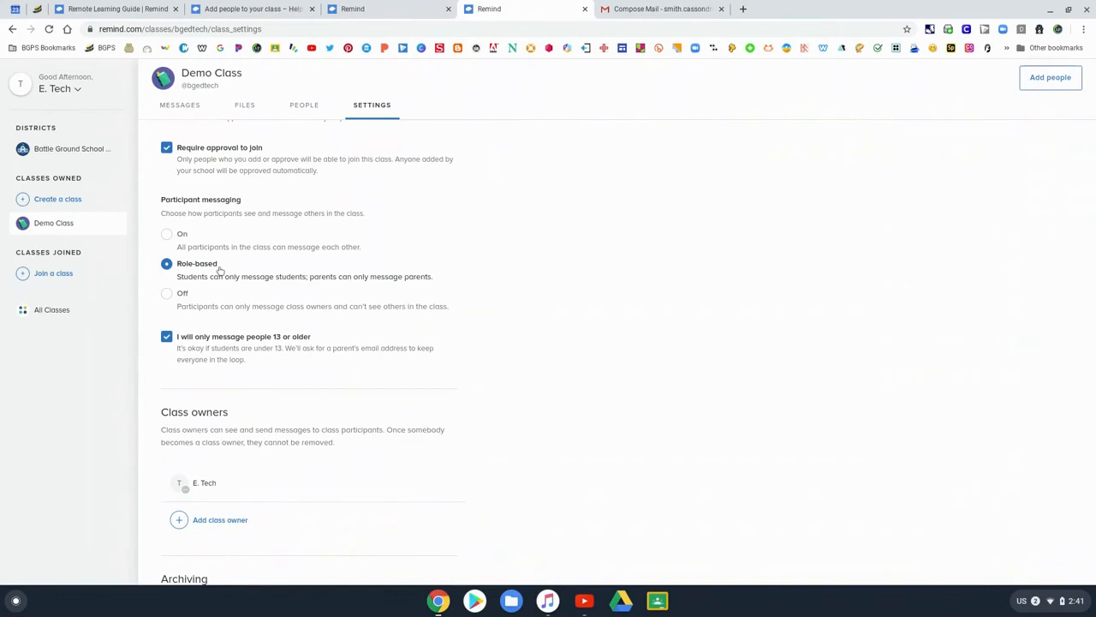
left_click(166, 293)
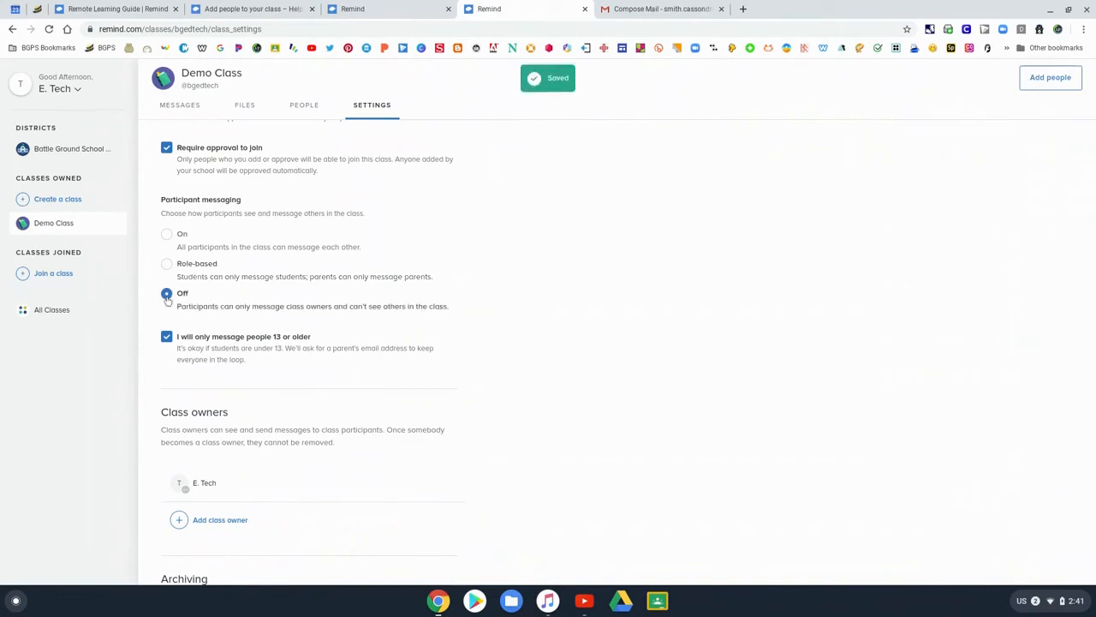
left_click(166, 293)
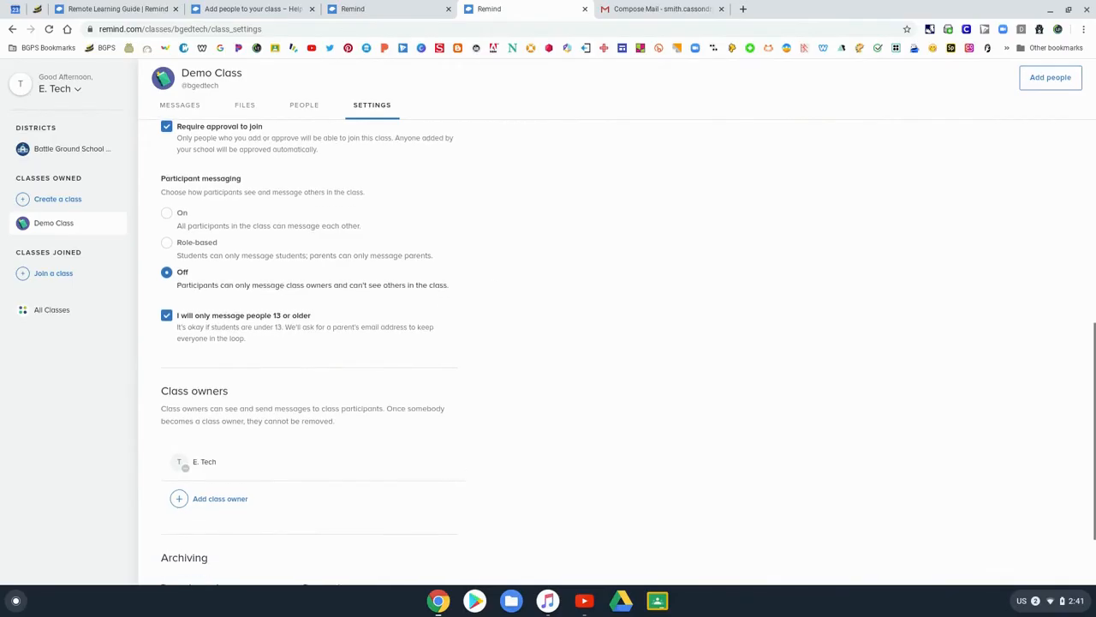
scroll("down", 3)
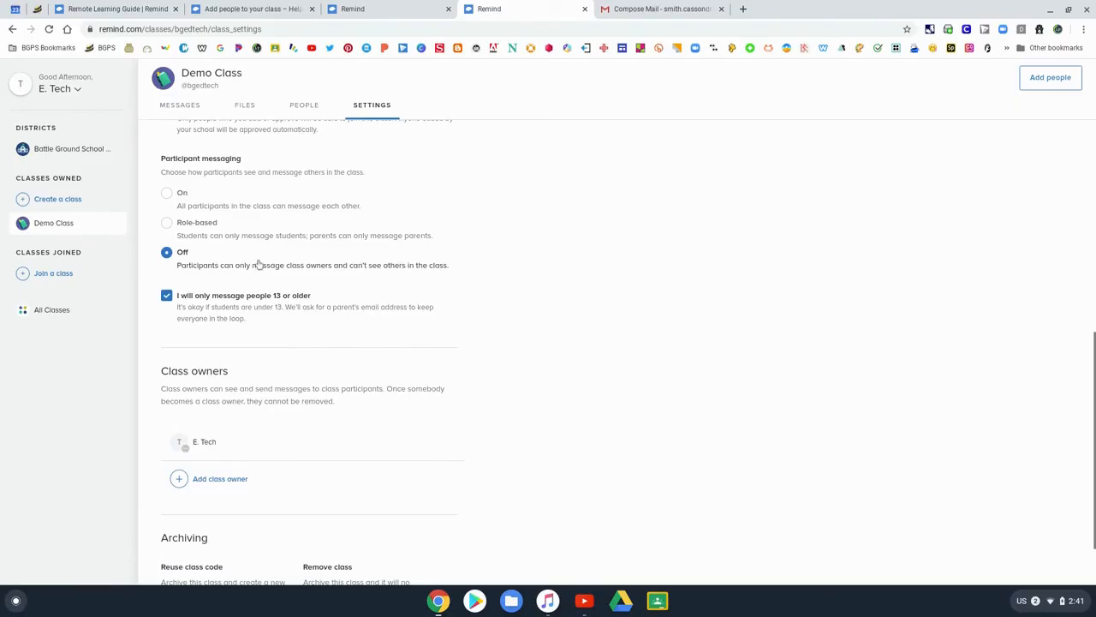
mouse_move(470, 266)
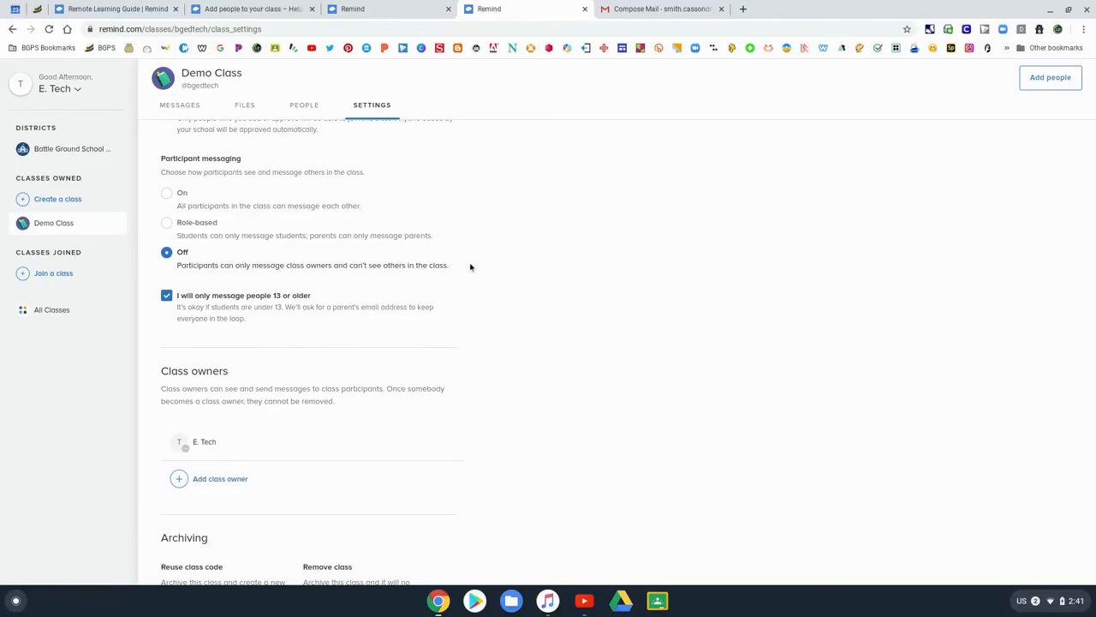
scroll("down", 3)
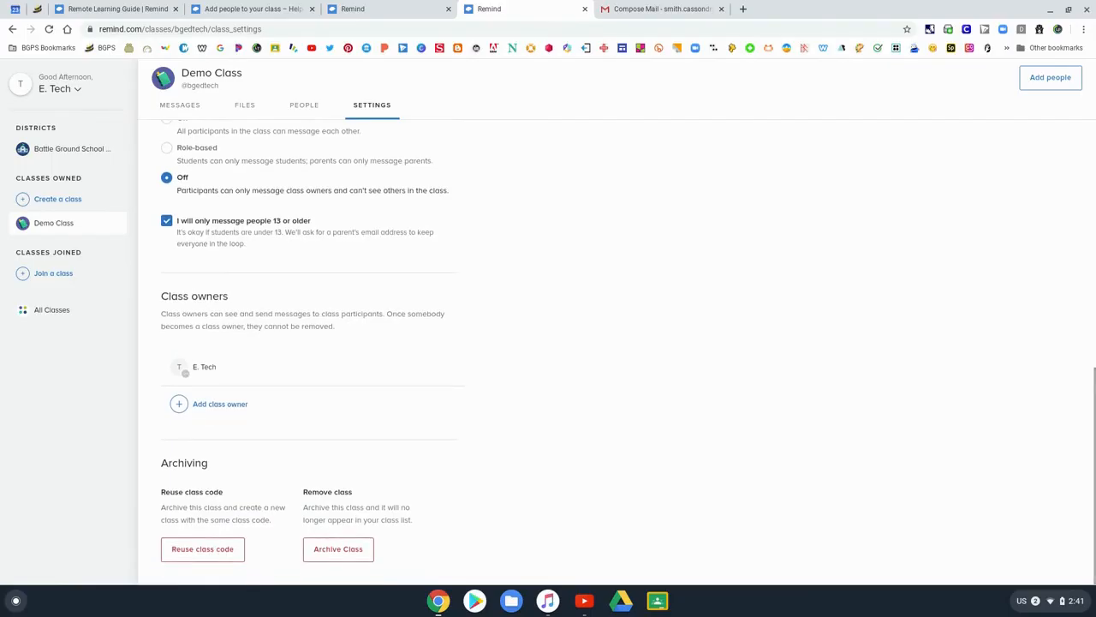
mouse_move(268, 411)
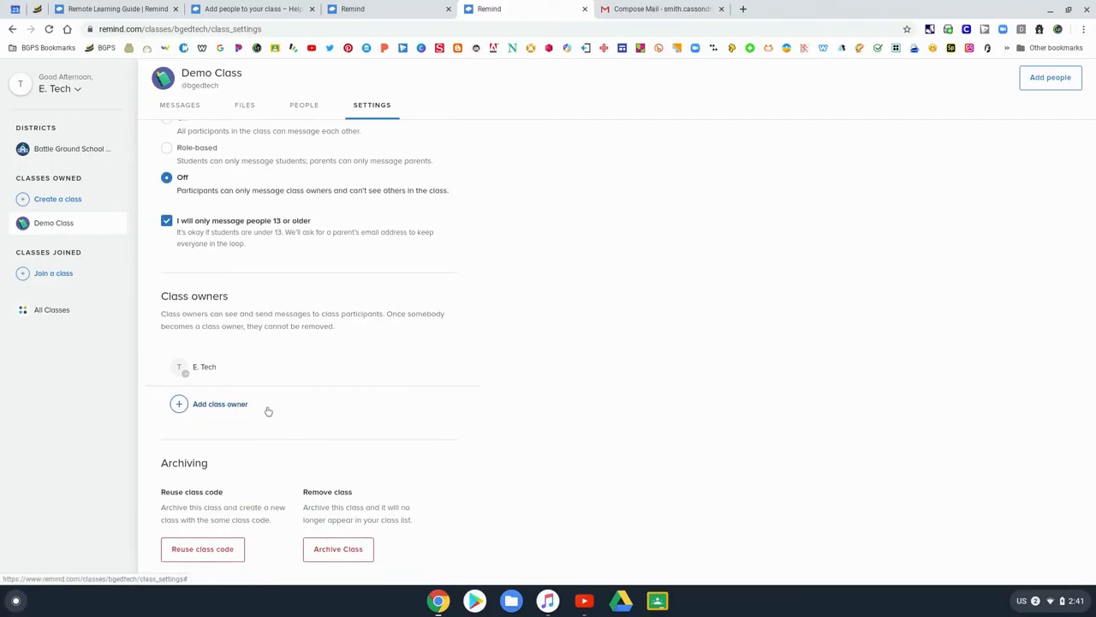
mouse_move(246, 409)
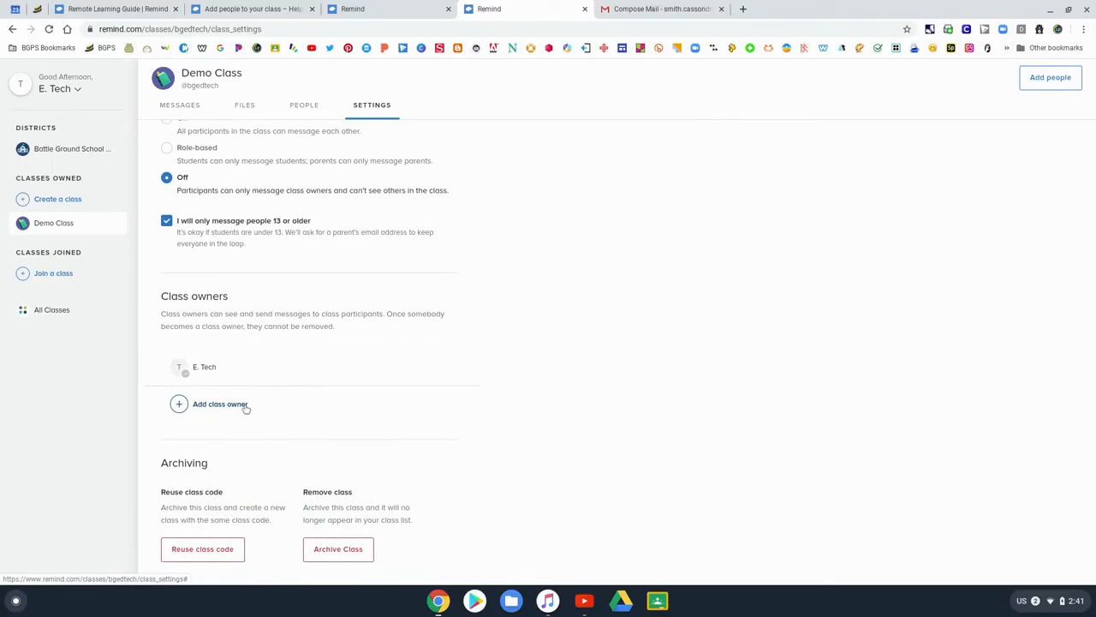
mouse_move(490, 314)
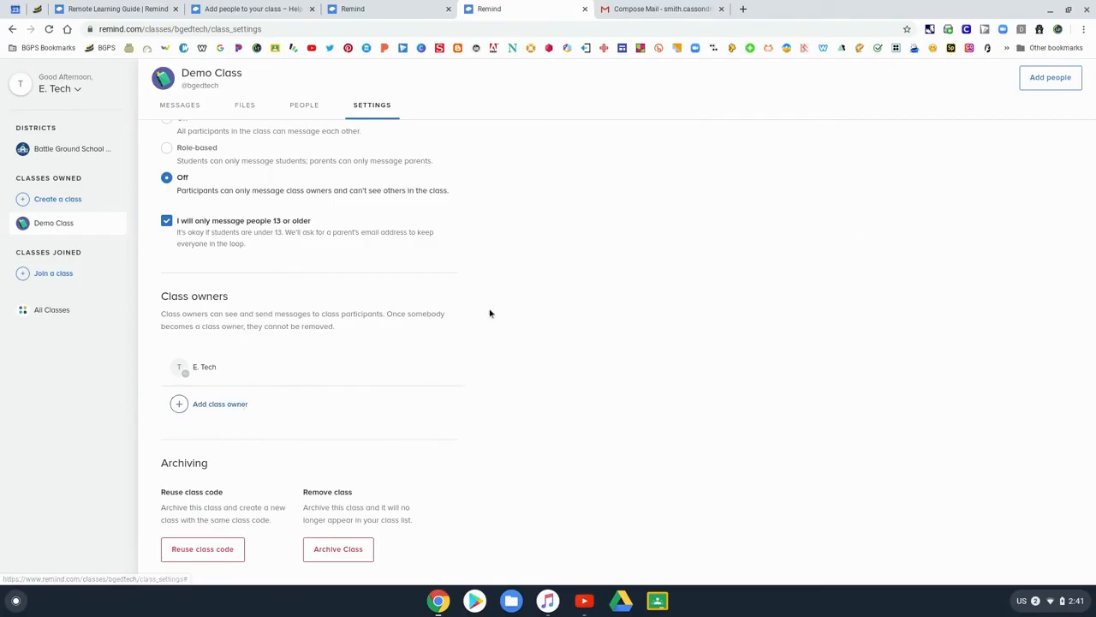
scroll("up", 3)
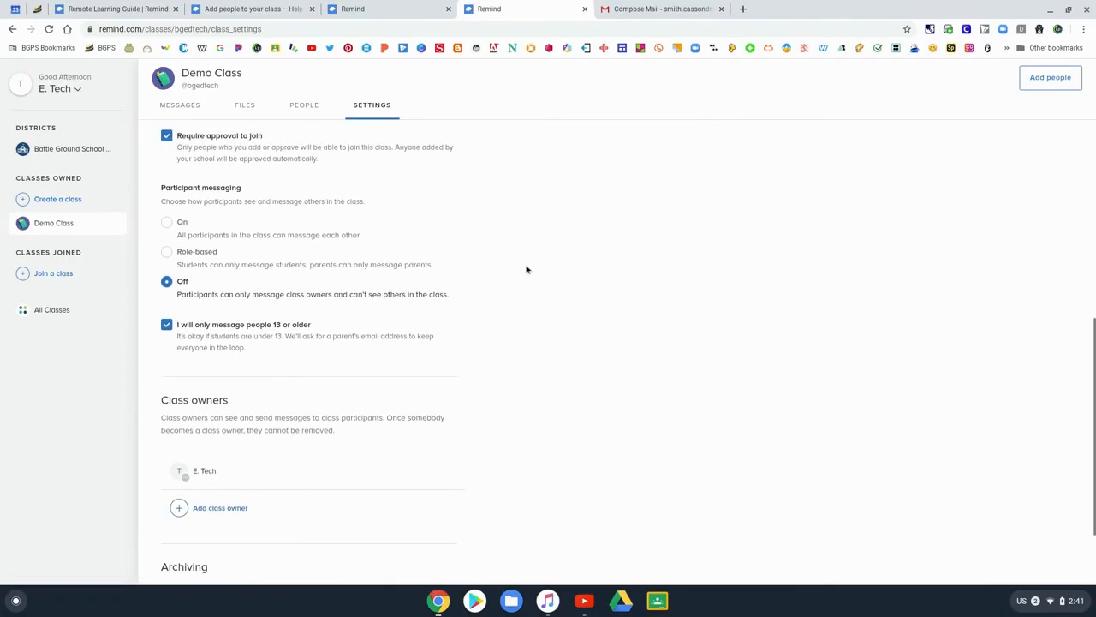
scroll("up", 3)
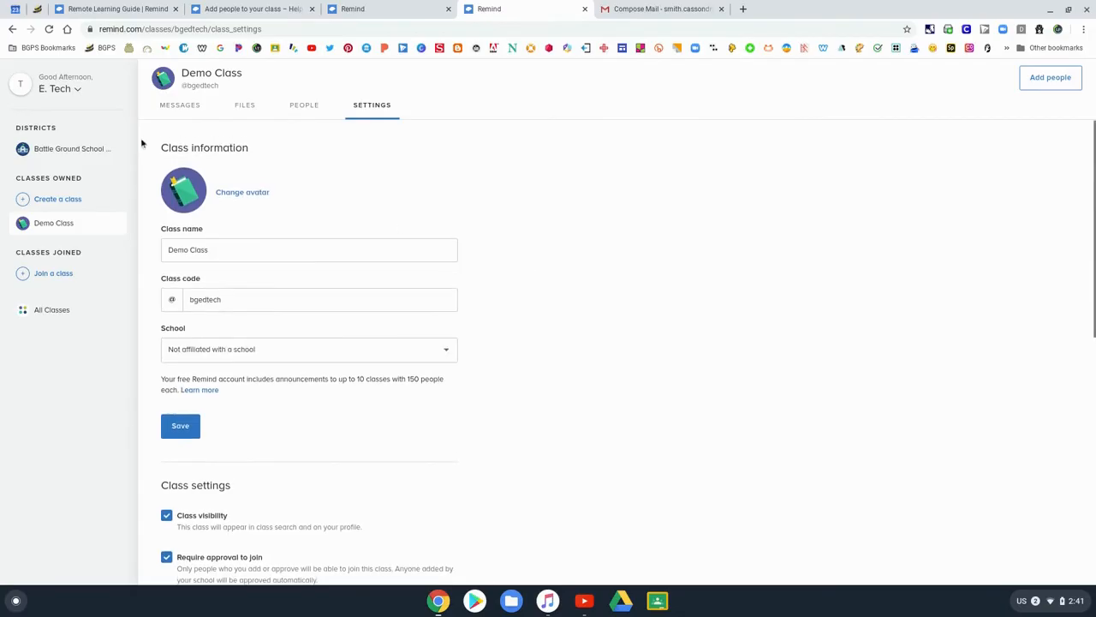
Read the Remote Learning Guide's tips on sharing files, two-way messaging and class collaboration settings.
left_click(111, 8)
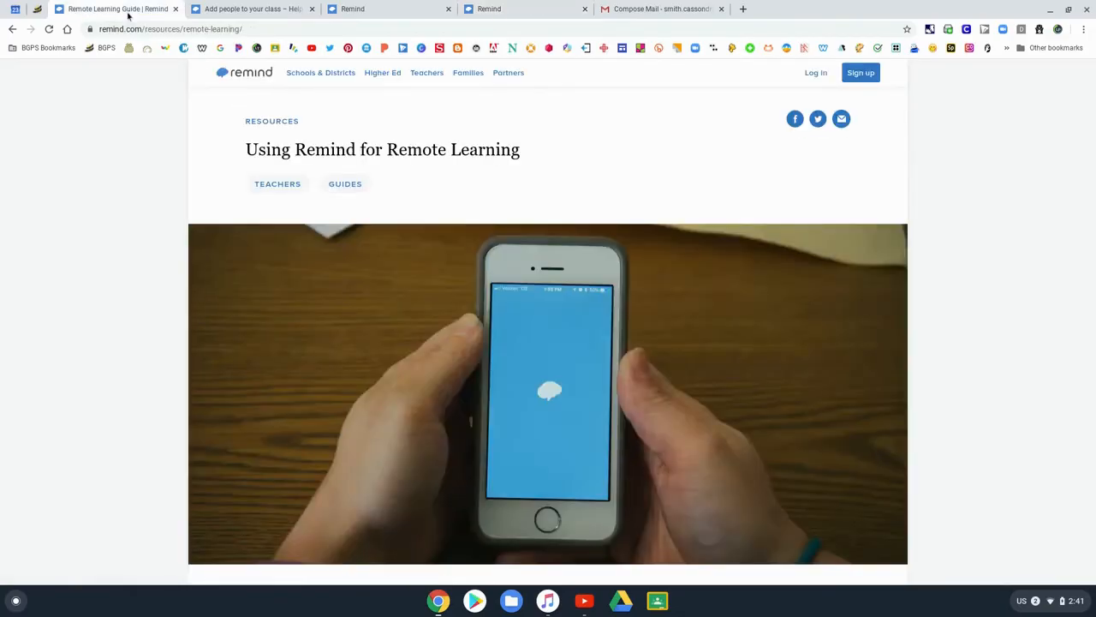
scroll("down", 3)
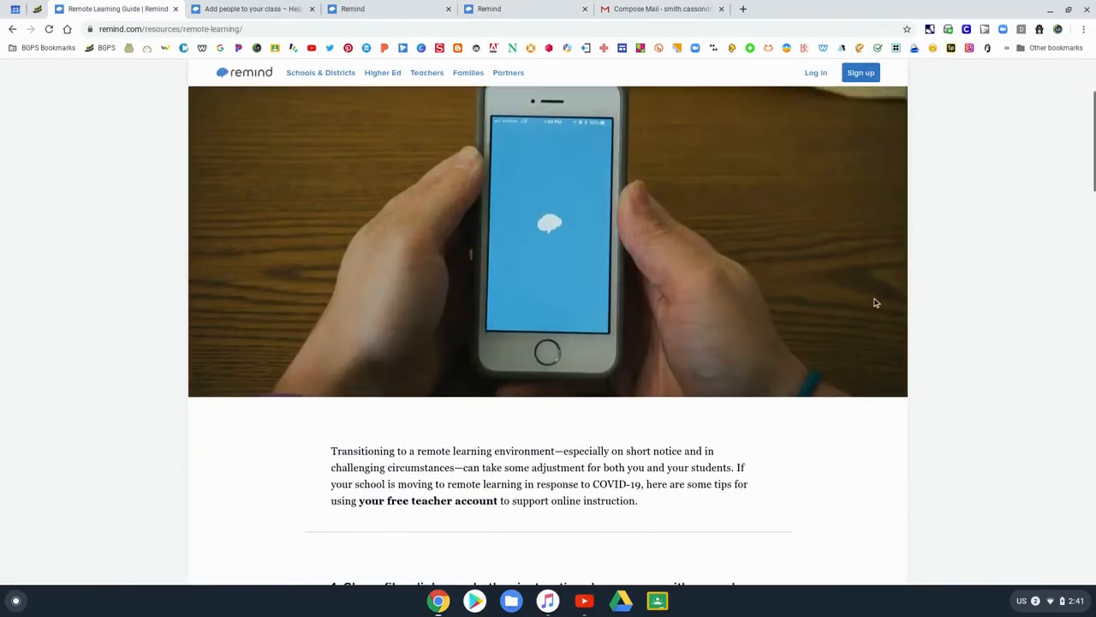
scroll("down", 3)
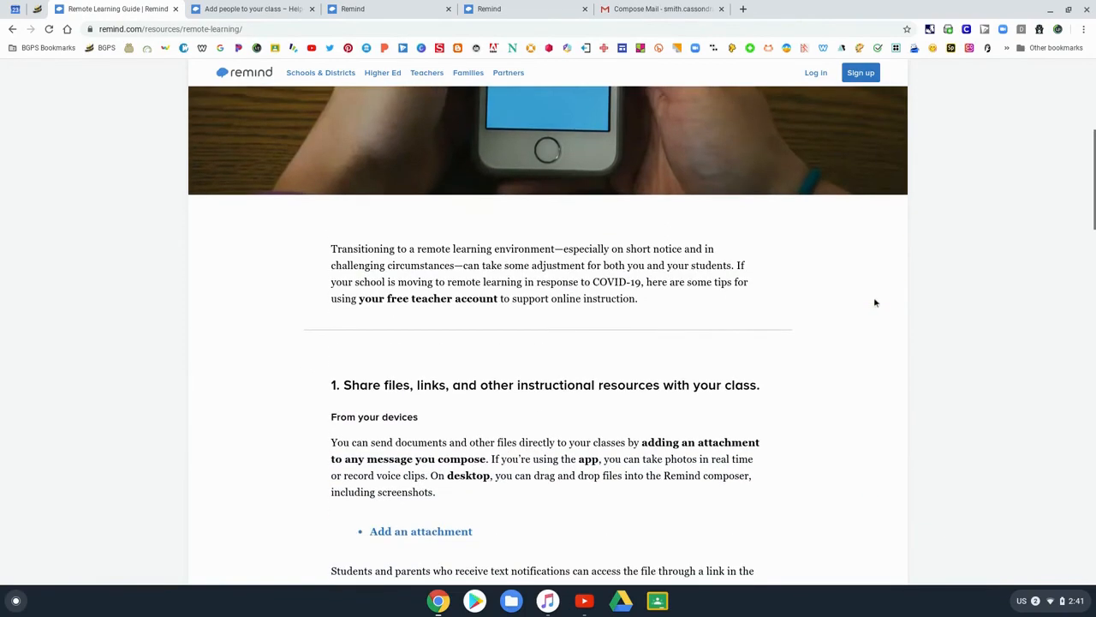
scroll("down", 3)
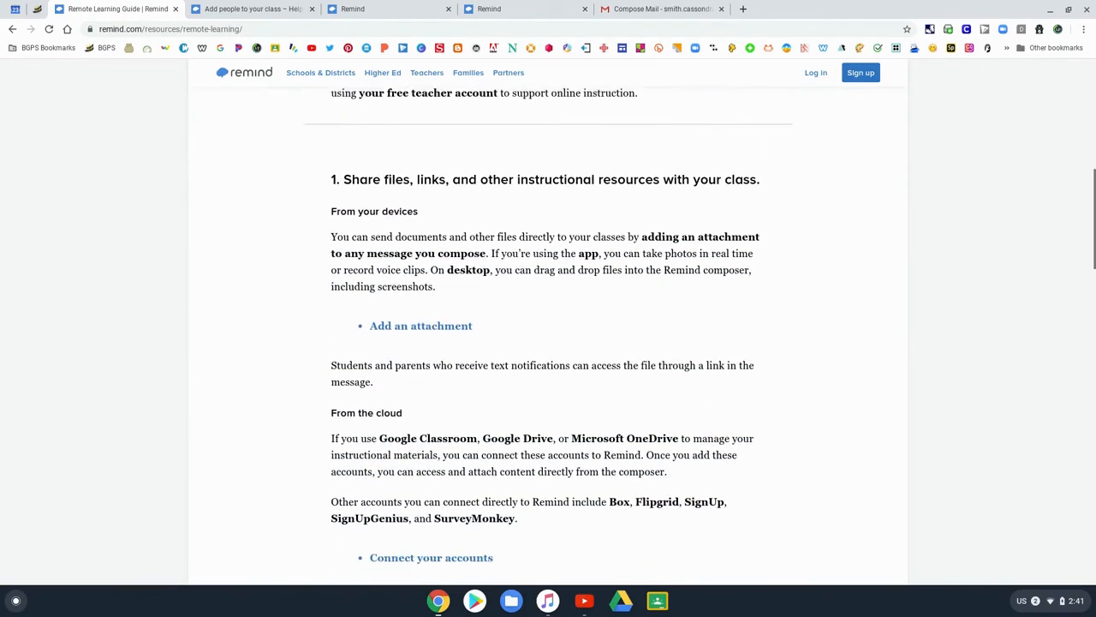
scroll("down", 3)
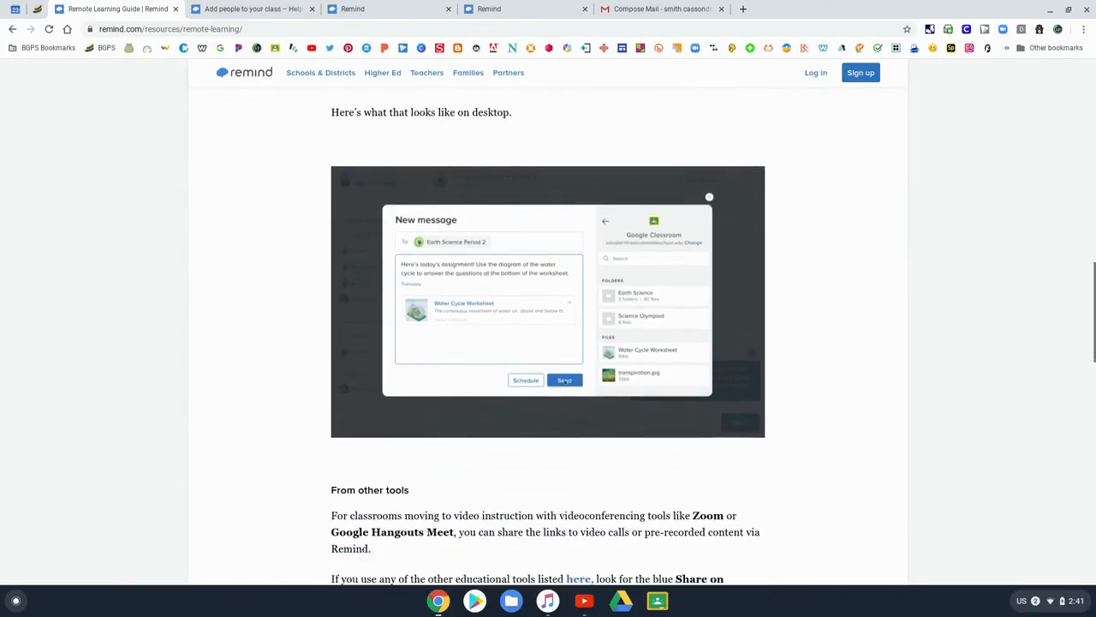
scroll("down", 3)
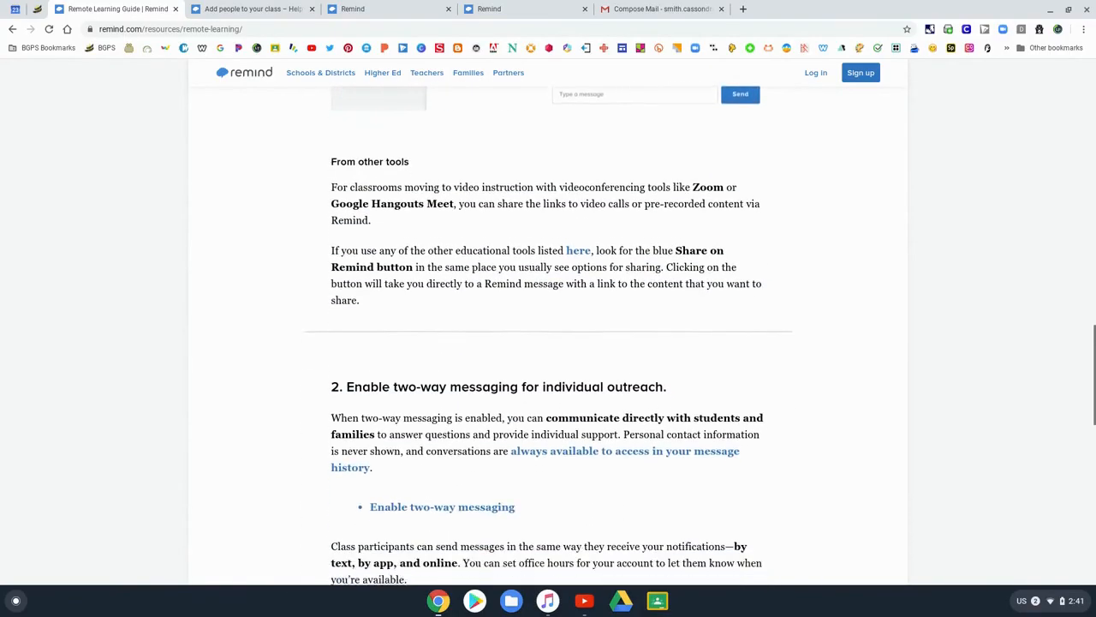
scroll("down", 3)
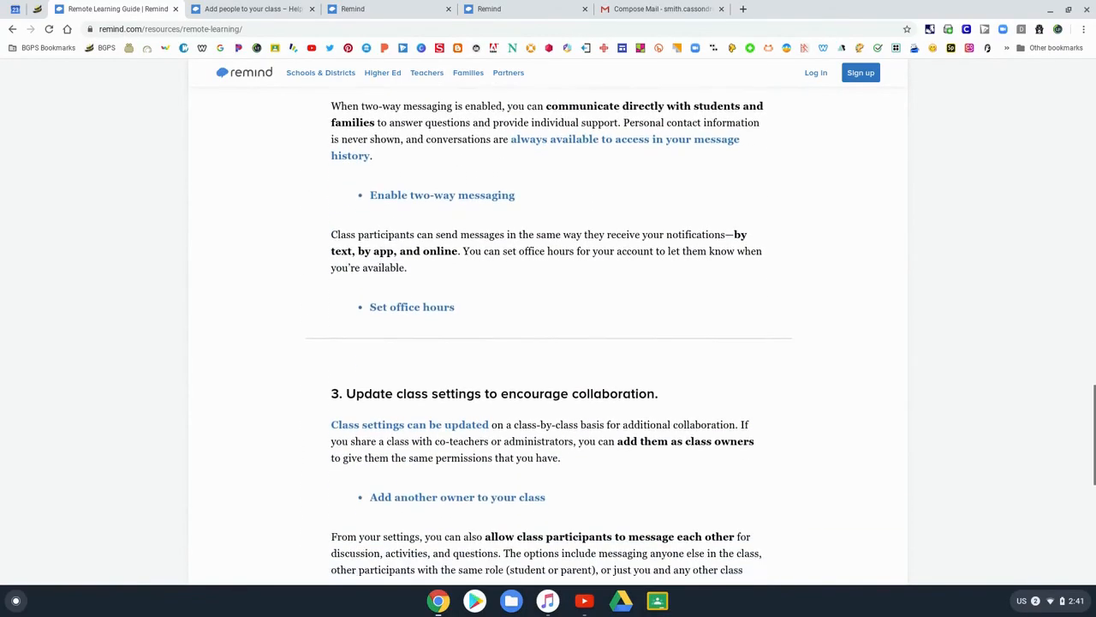
scroll("down", 3)
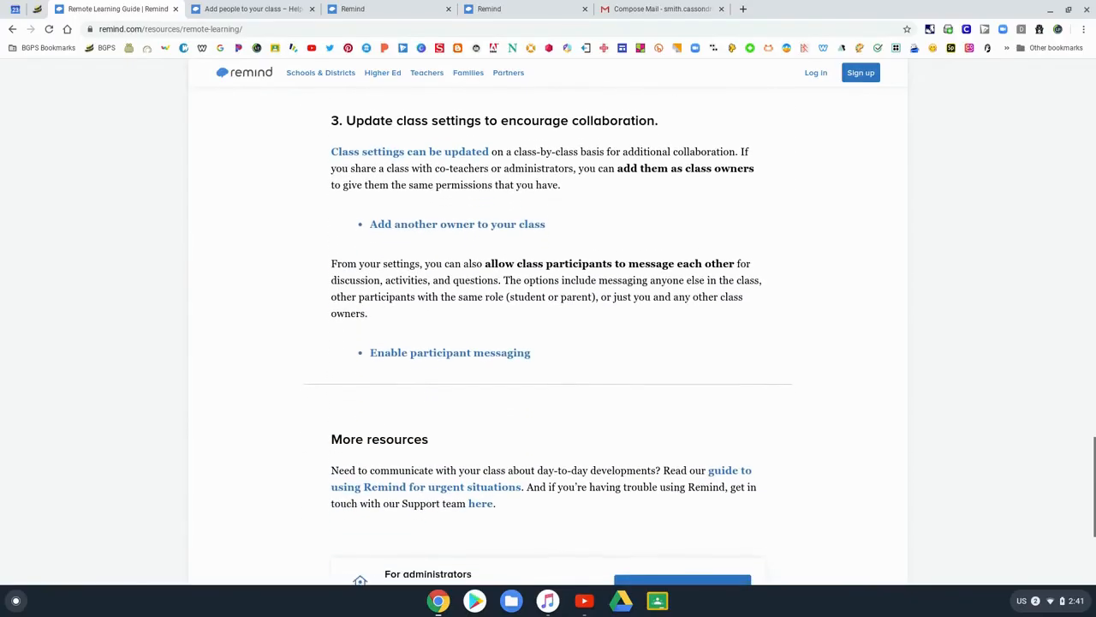
scroll("up", 3)
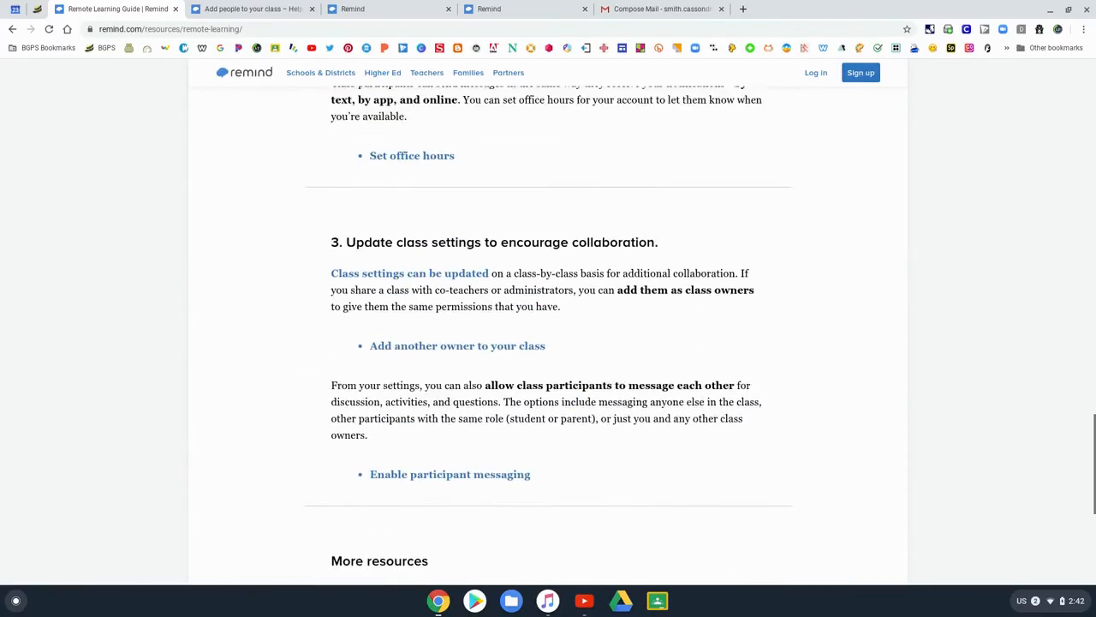
scroll("up", 3)
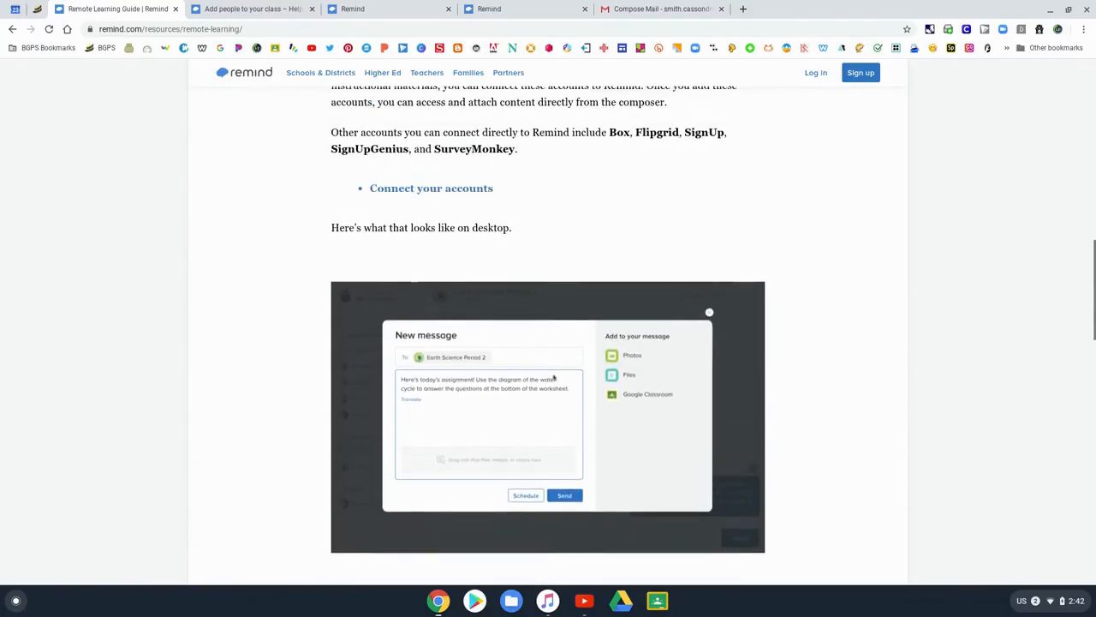
scroll("up", 3)
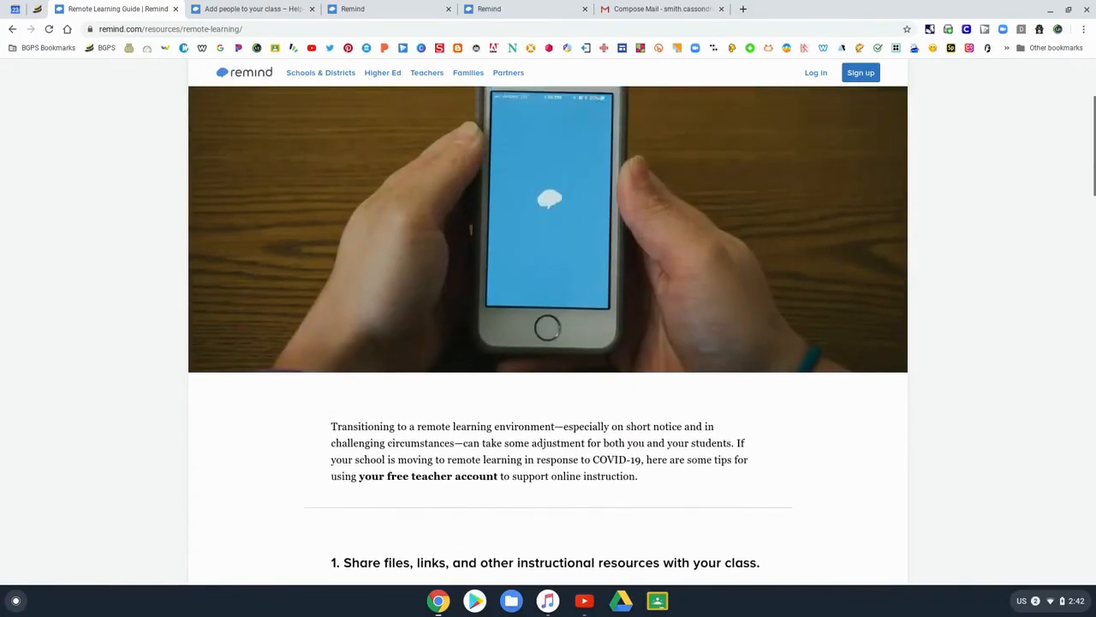